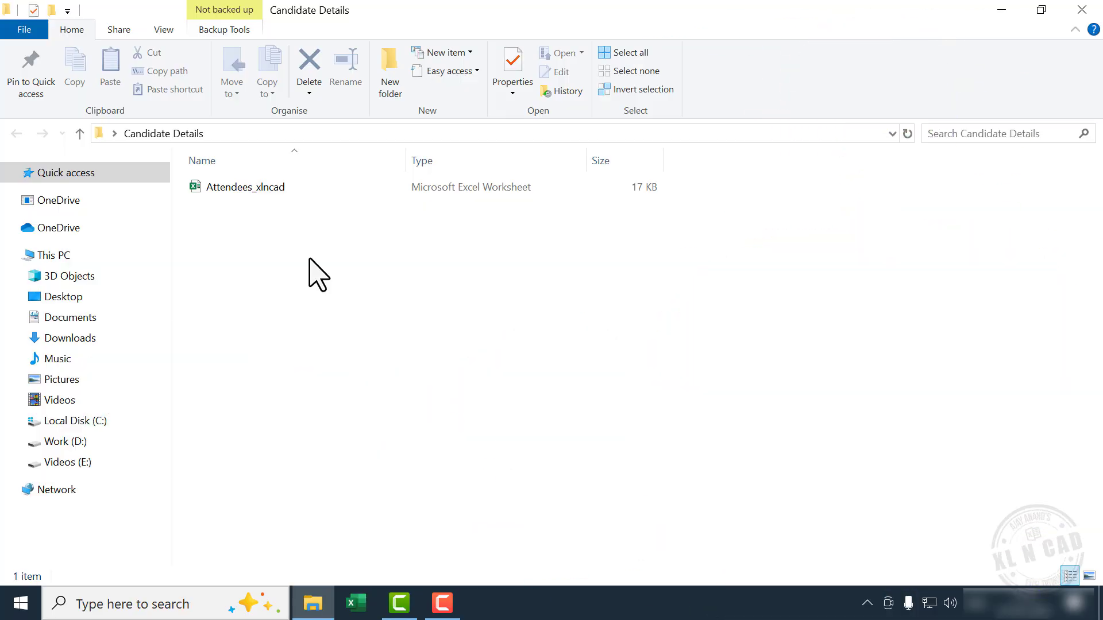
pyautogui.moveTo(268, 189)
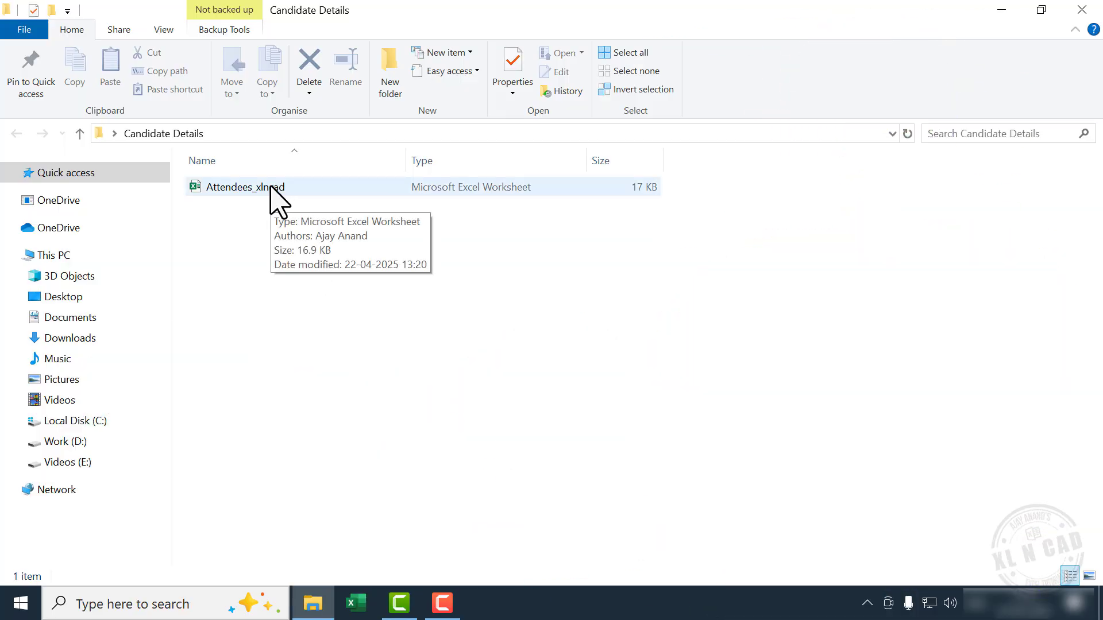
# - Review the Attendees_xlncad delegate list in Excel down to row 96, then close it
pyautogui.doubleClick(245, 186)
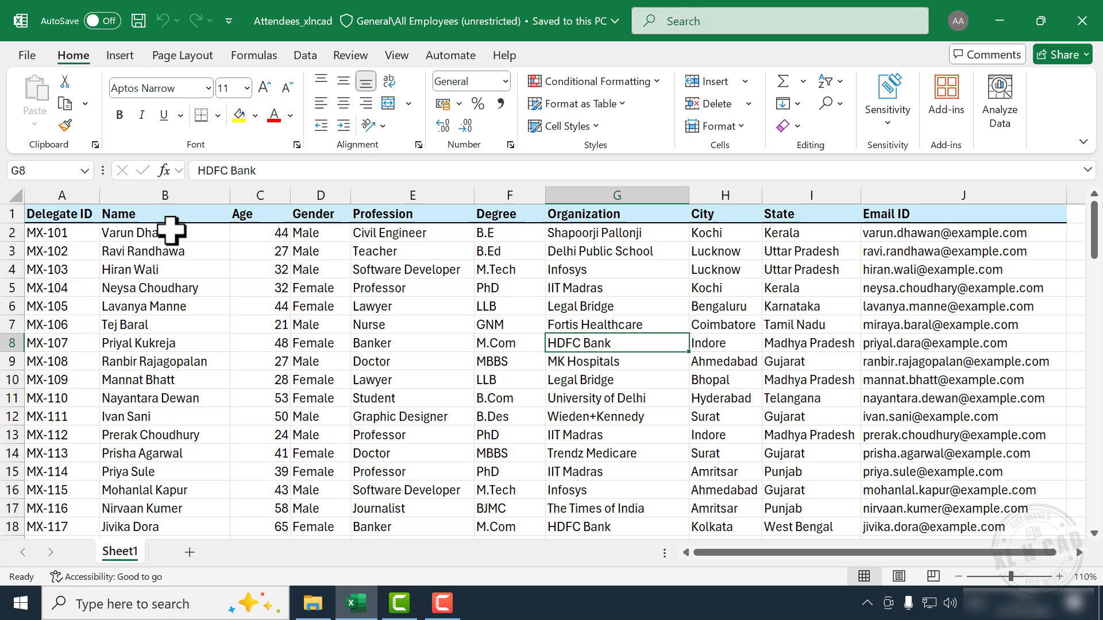
pyautogui.scroll(-3)
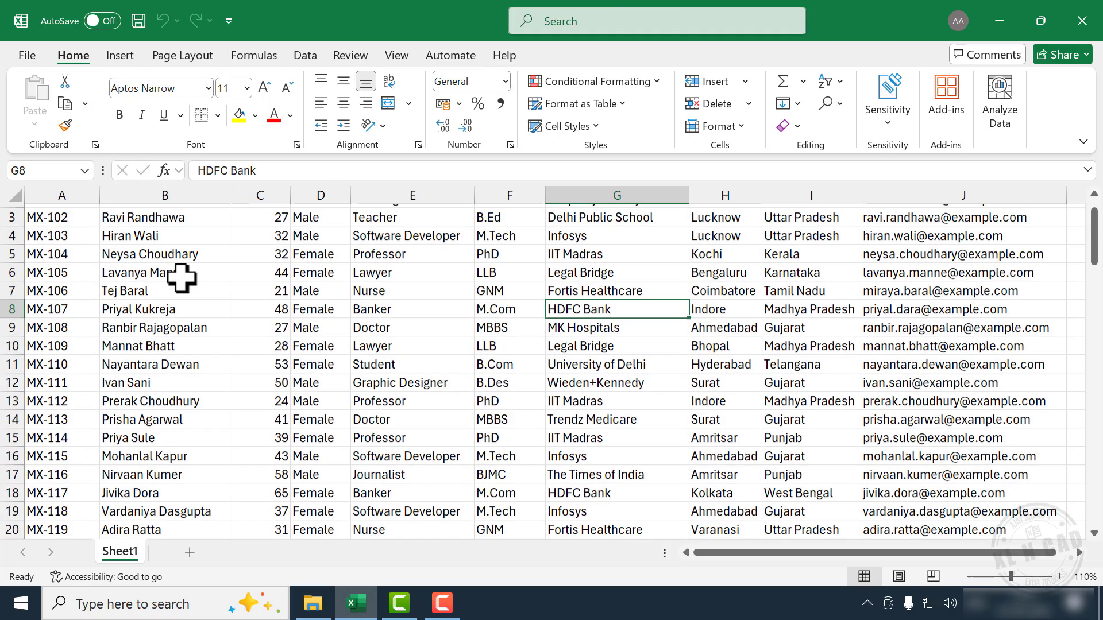
pyautogui.scroll(-3)
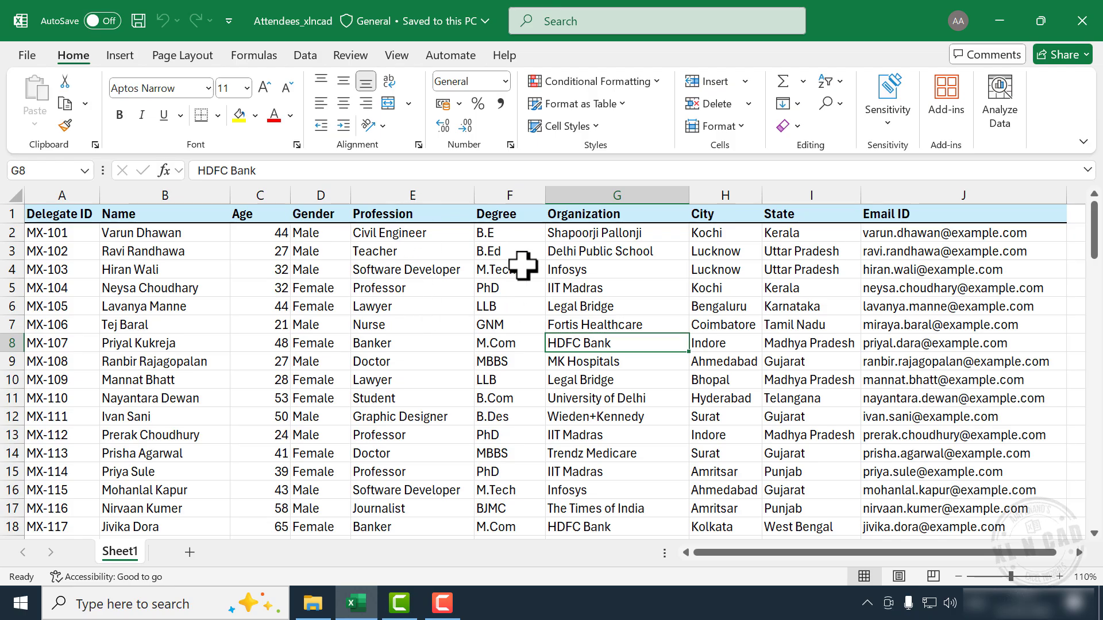
pyautogui.moveTo(594, 287)
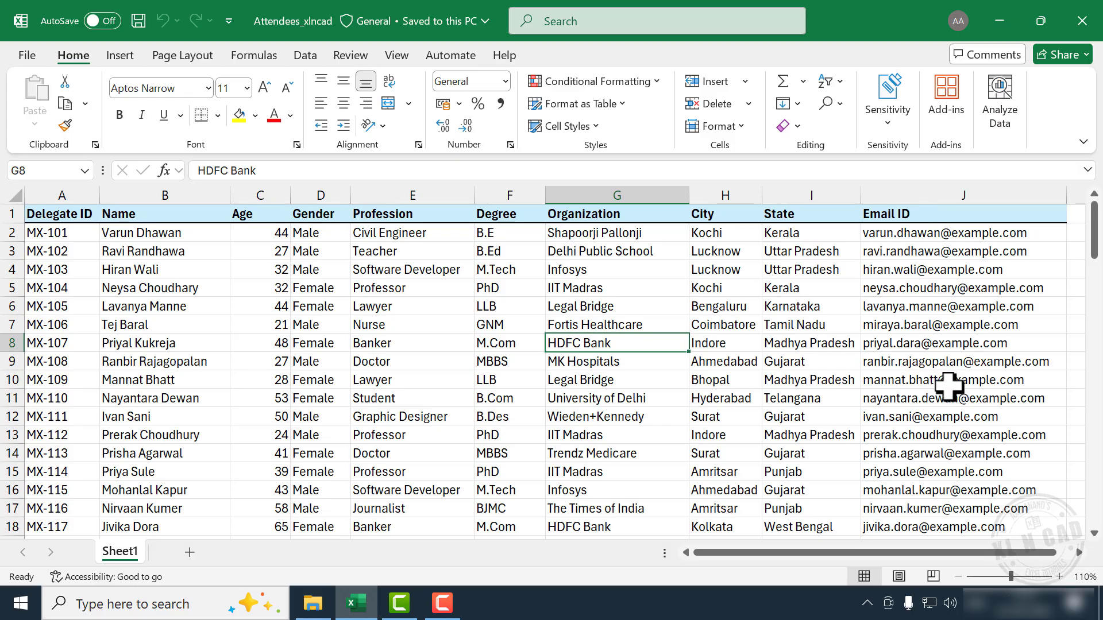
pyautogui.scroll(-3)
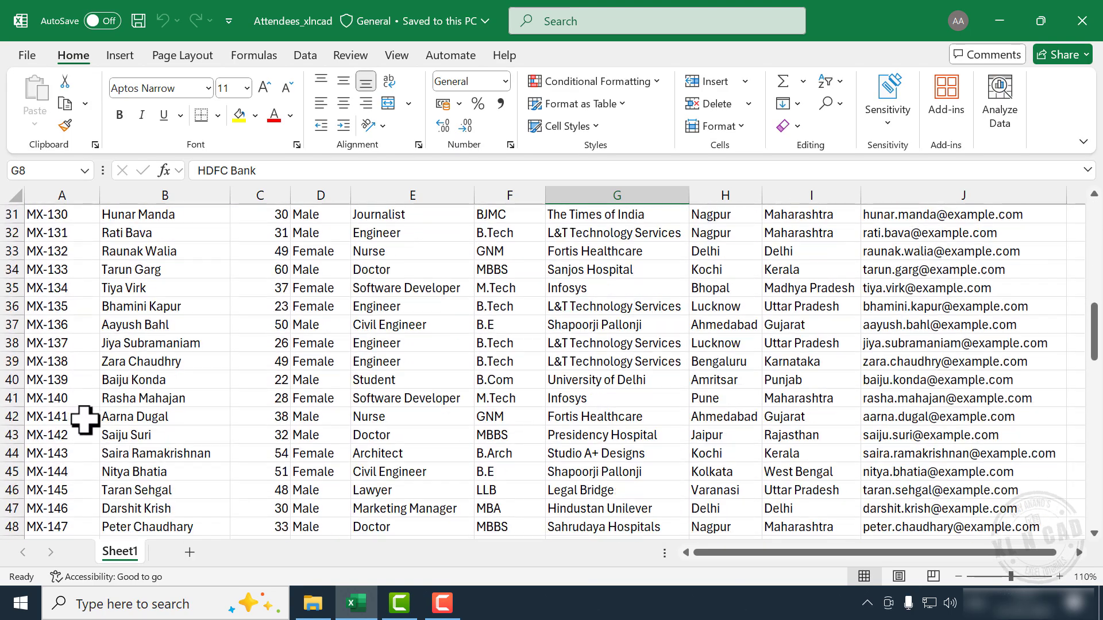
pyautogui.scroll(-3)
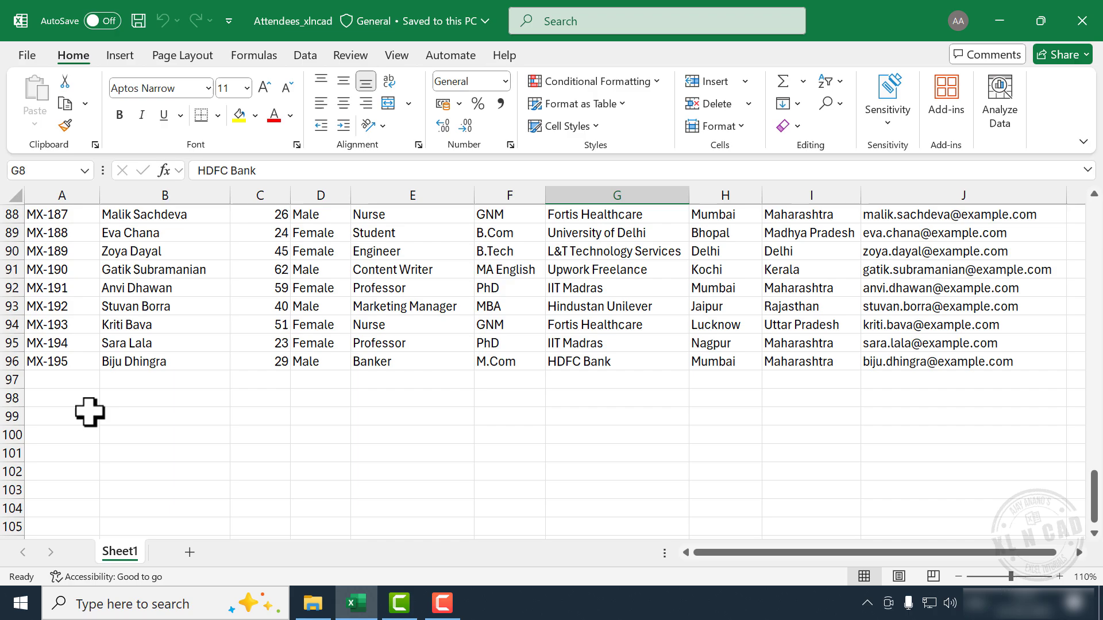
pyautogui.scroll(3)
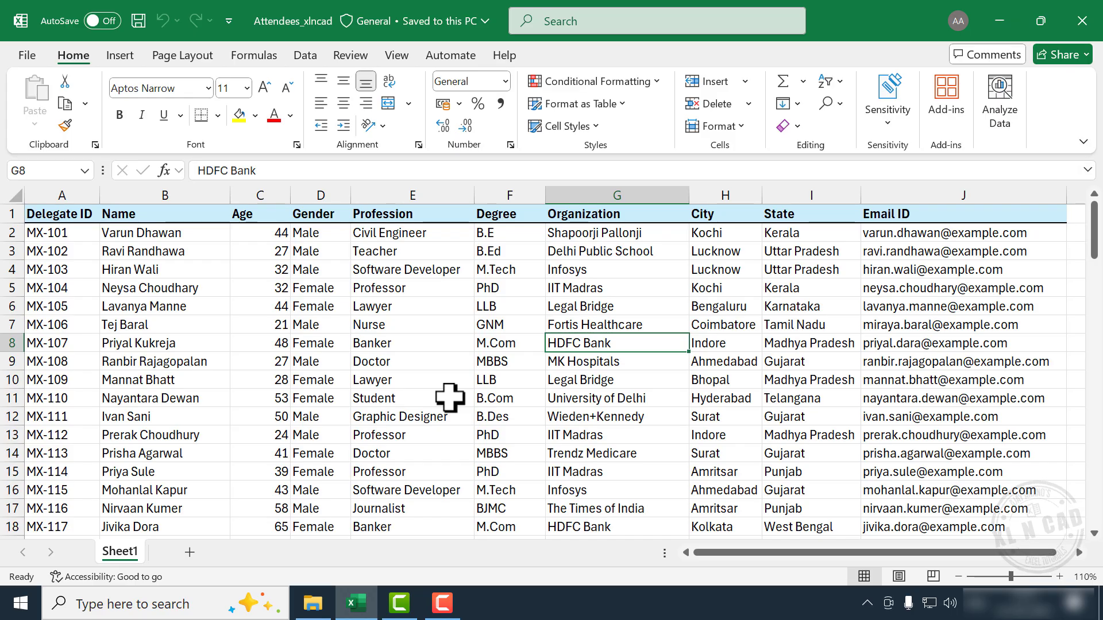
pyautogui.click(313, 603)
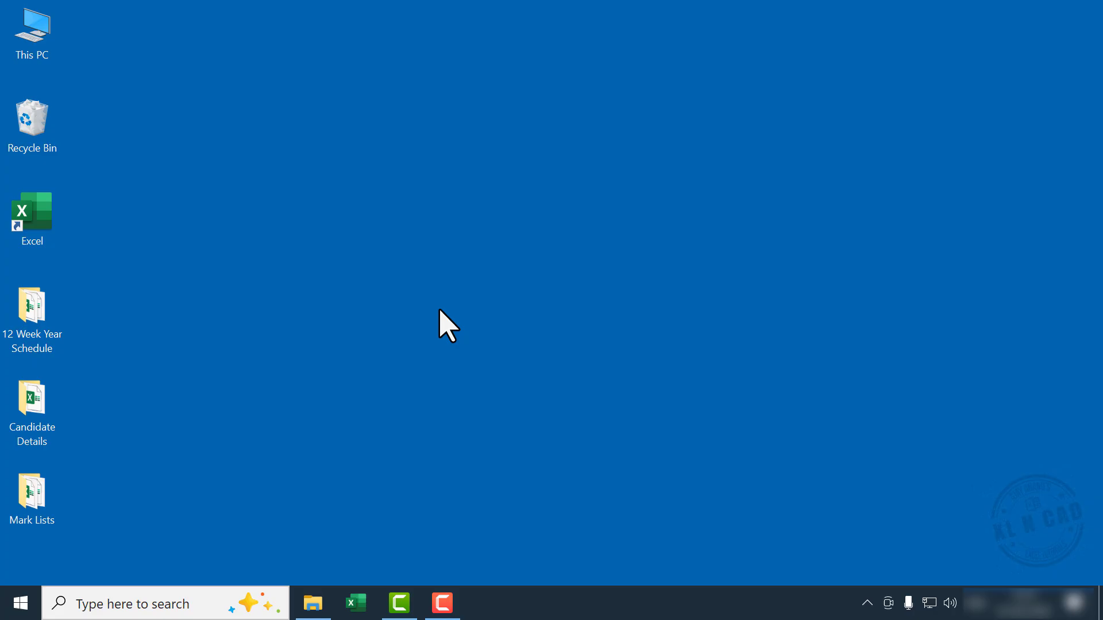
# - Launch Microsoft Access from the Start search for 'access'
pyautogui.write('access')
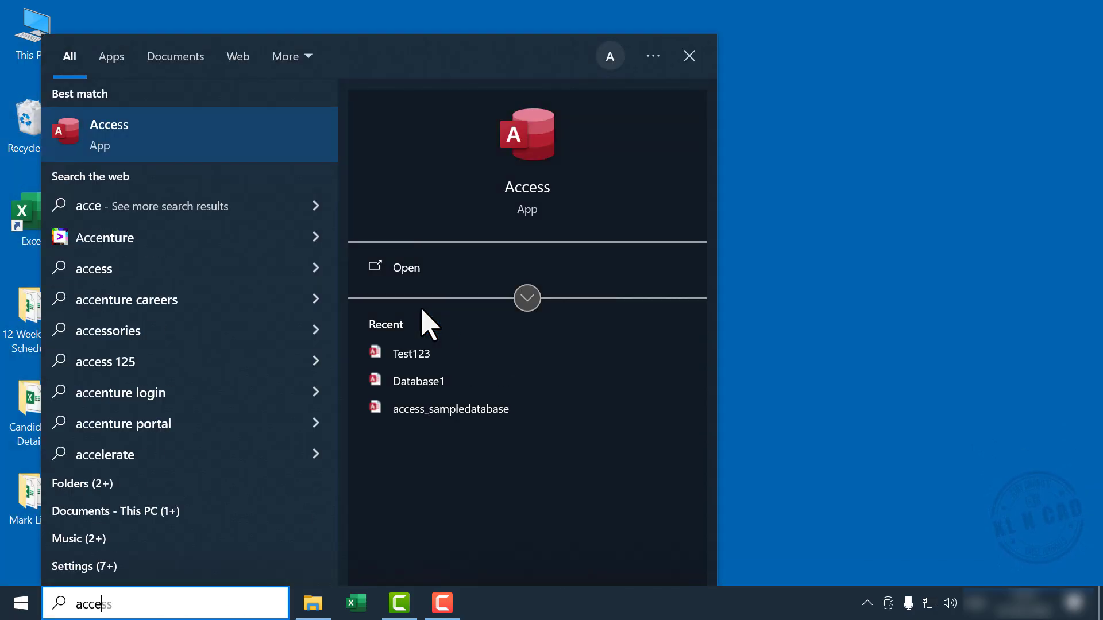
pyautogui.click(109, 133)
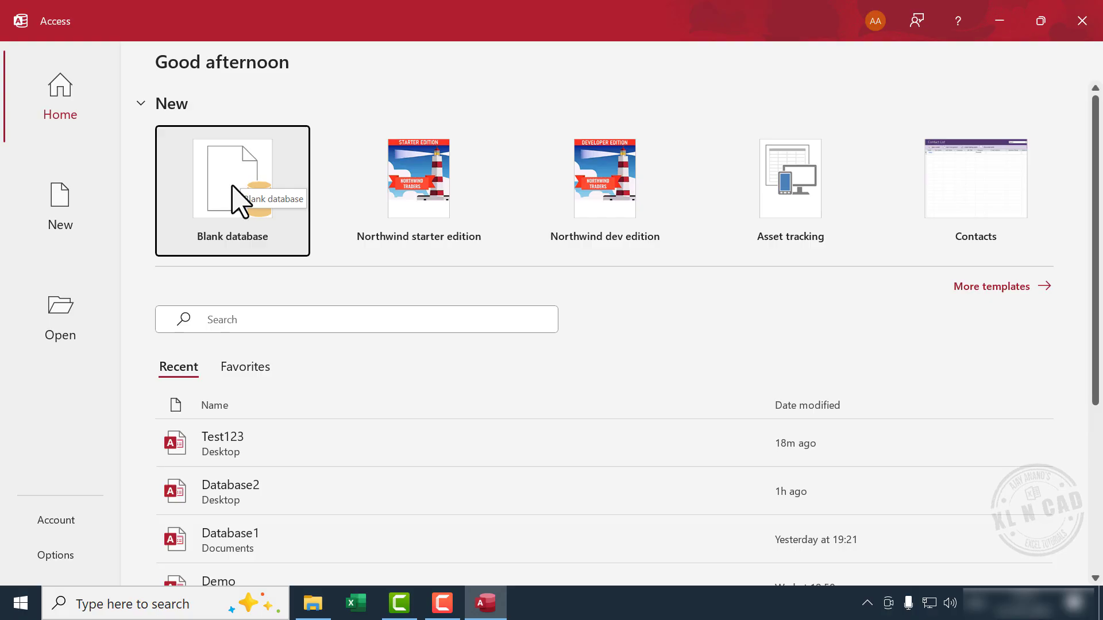
# - Create a blank database named 'Candidate Details' saved to the Desktop
pyautogui.click(232, 178)
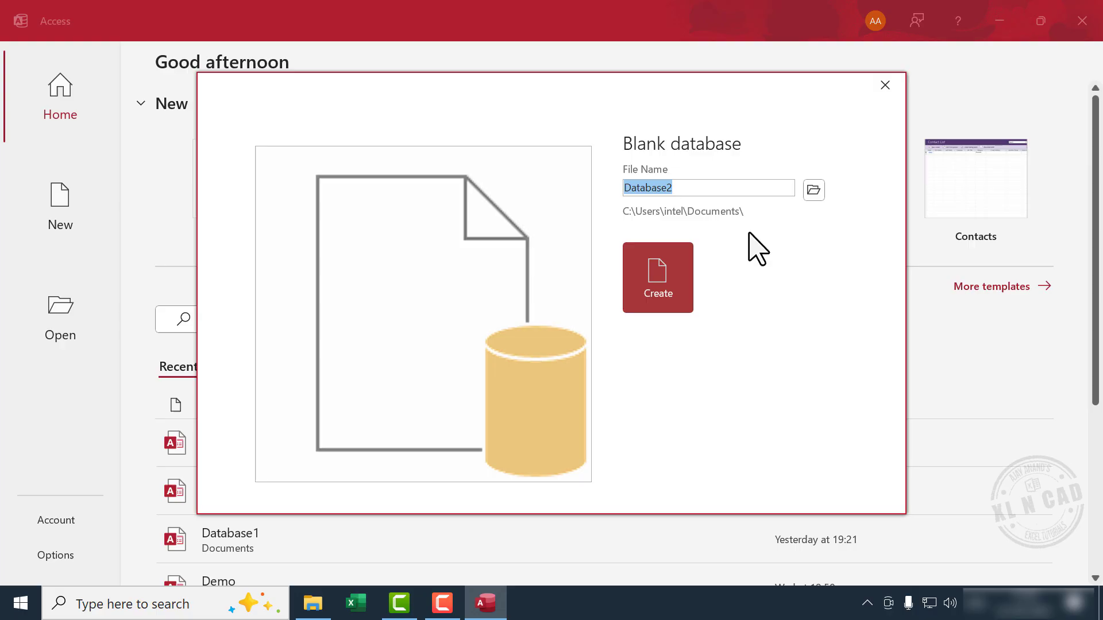
pyautogui.write('Candidate Details')
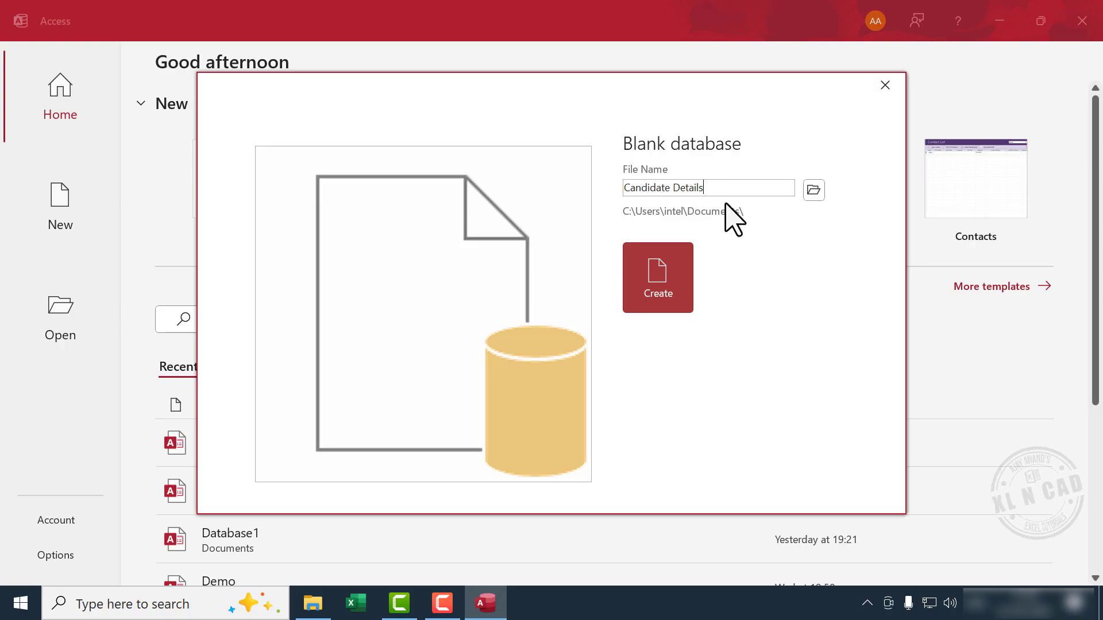
pyautogui.click(812, 190)
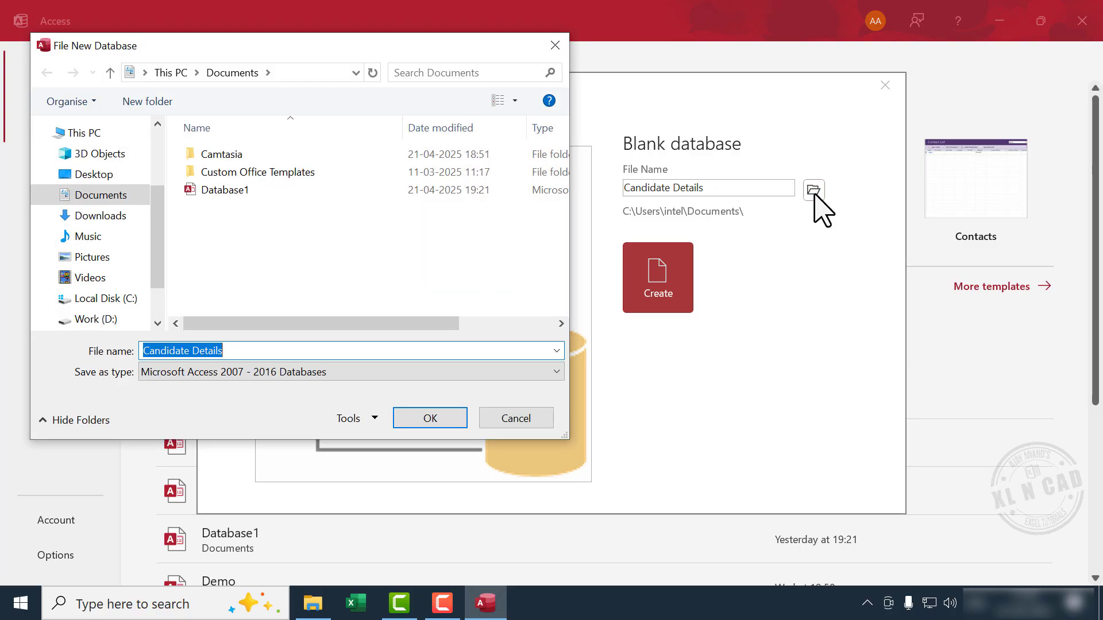
pyautogui.click(92, 174)
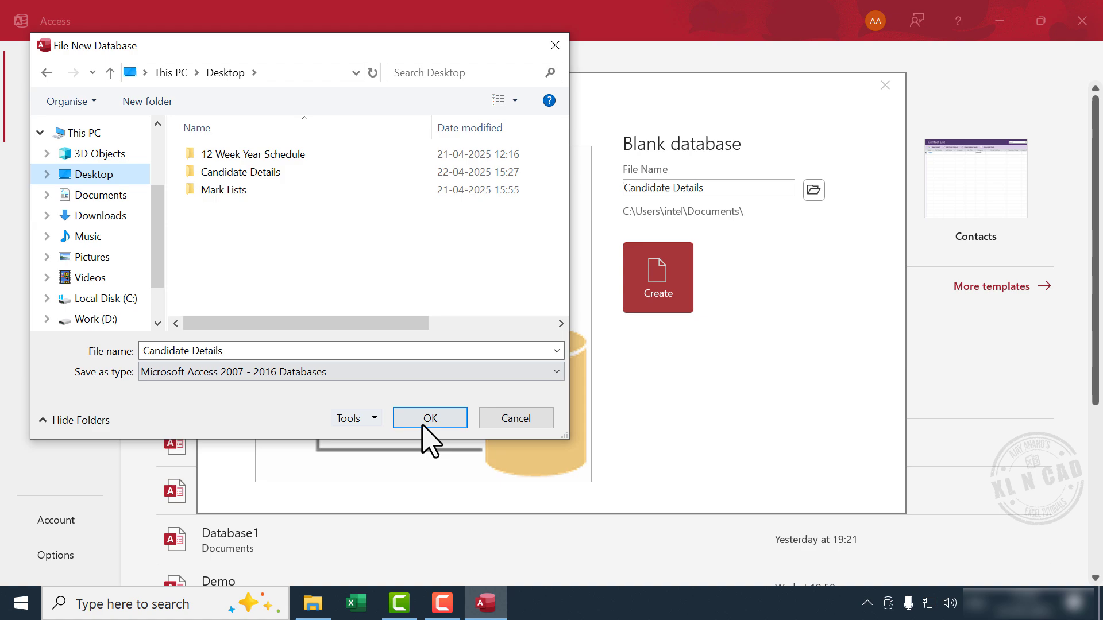
pyautogui.click(429, 417)
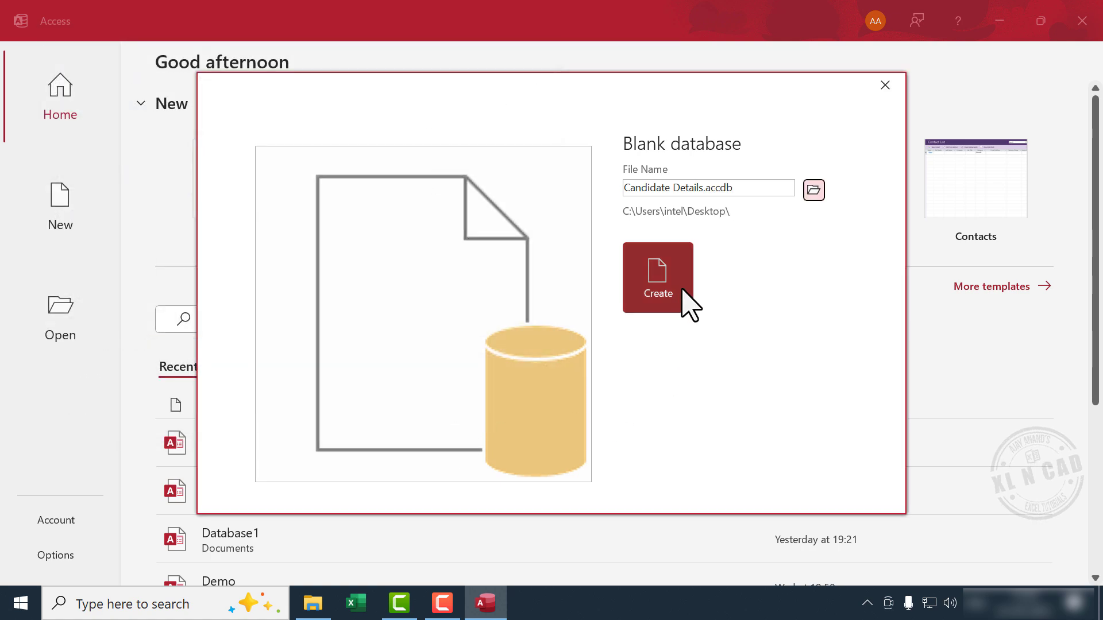
pyautogui.click(656, 276)
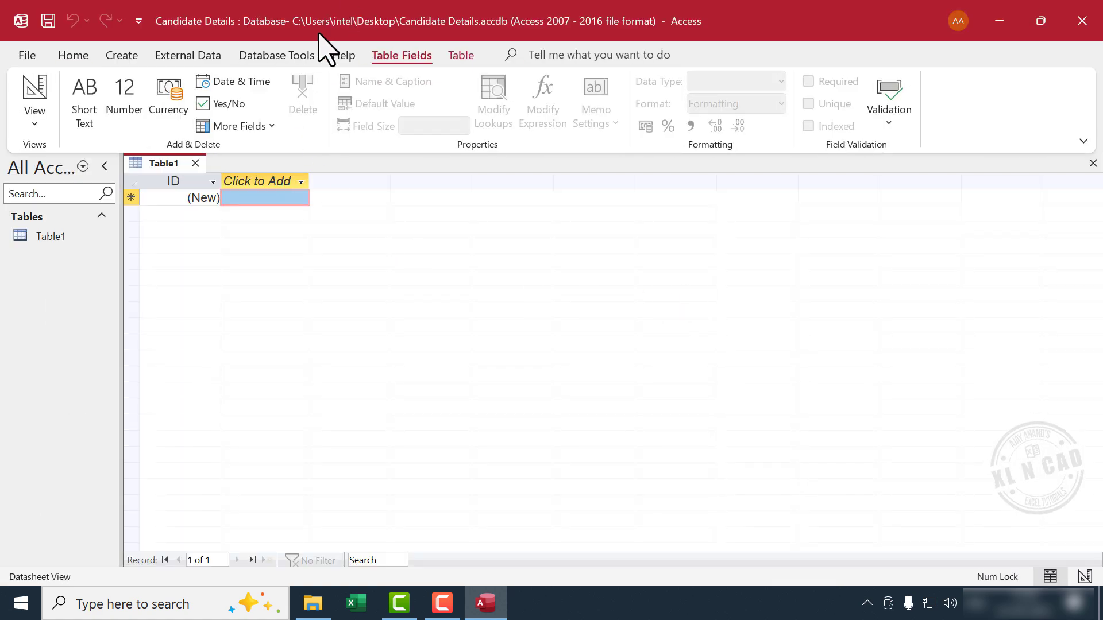
pyautogui.moveTo(398, 269)
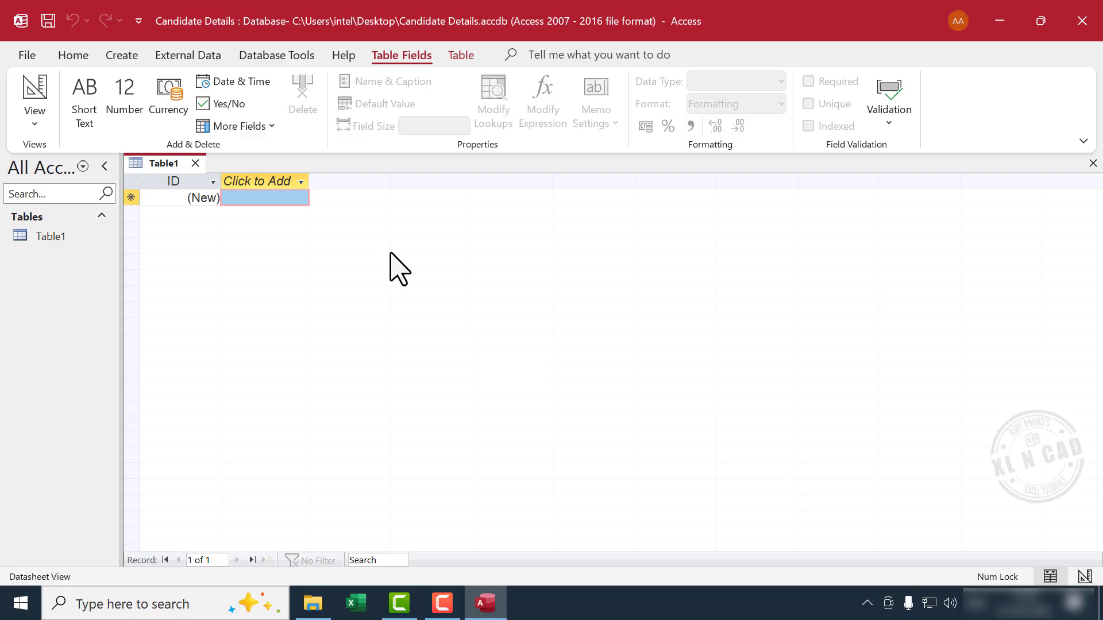
pyautogui.moveTo(215, 133)
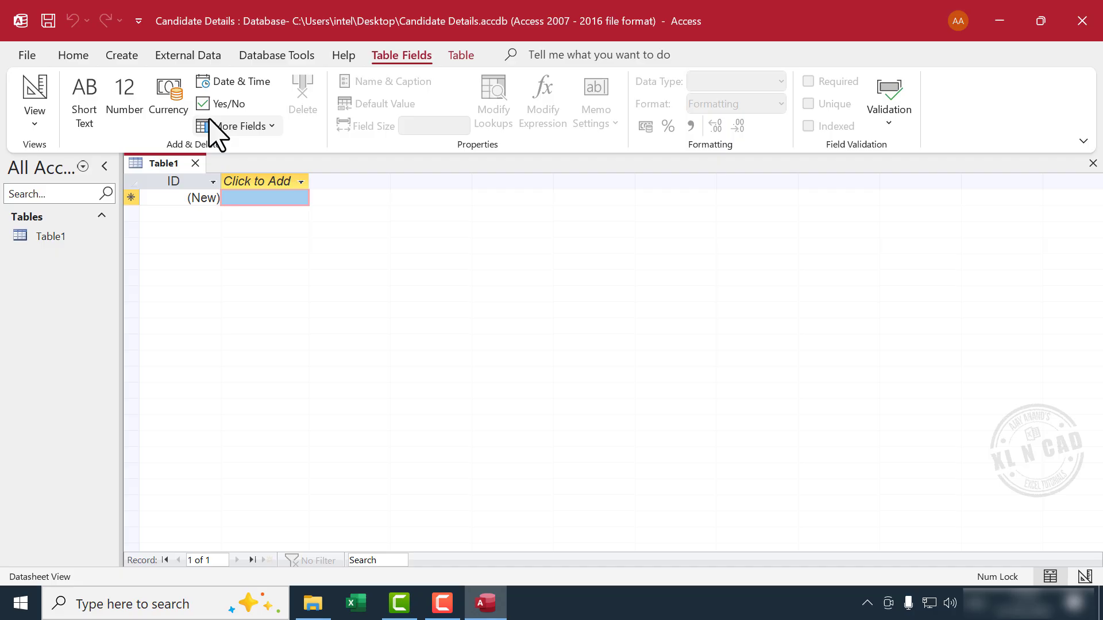
# - Start the Excel spreadsheet import wizard from External Data > New Data Source > From File
pyautogui.click(188, 55)
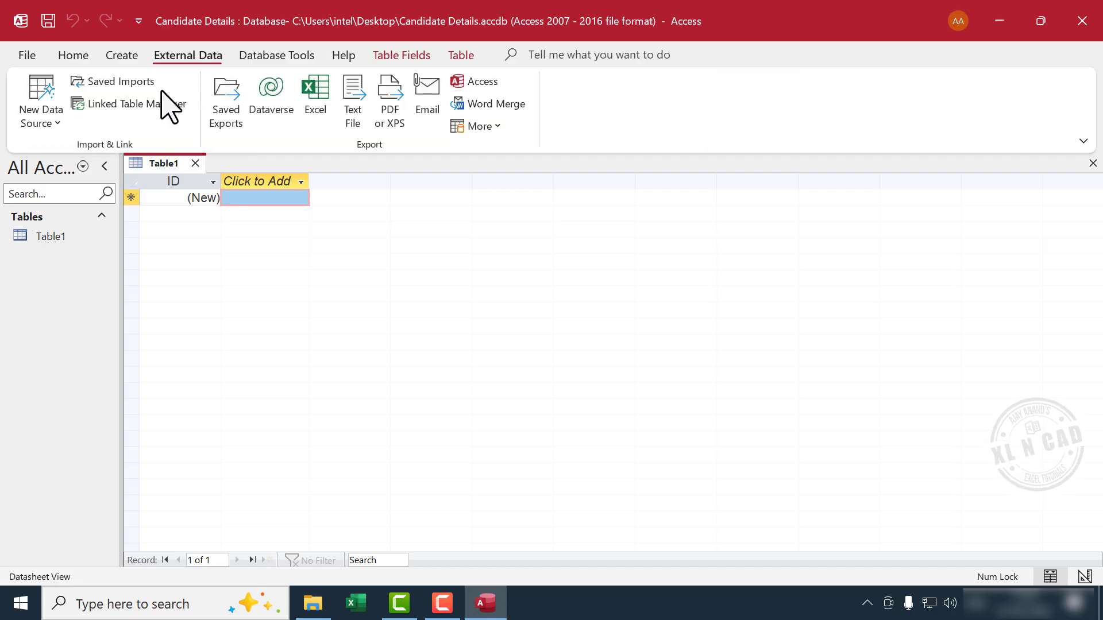
pyautogui.click(40, 103)
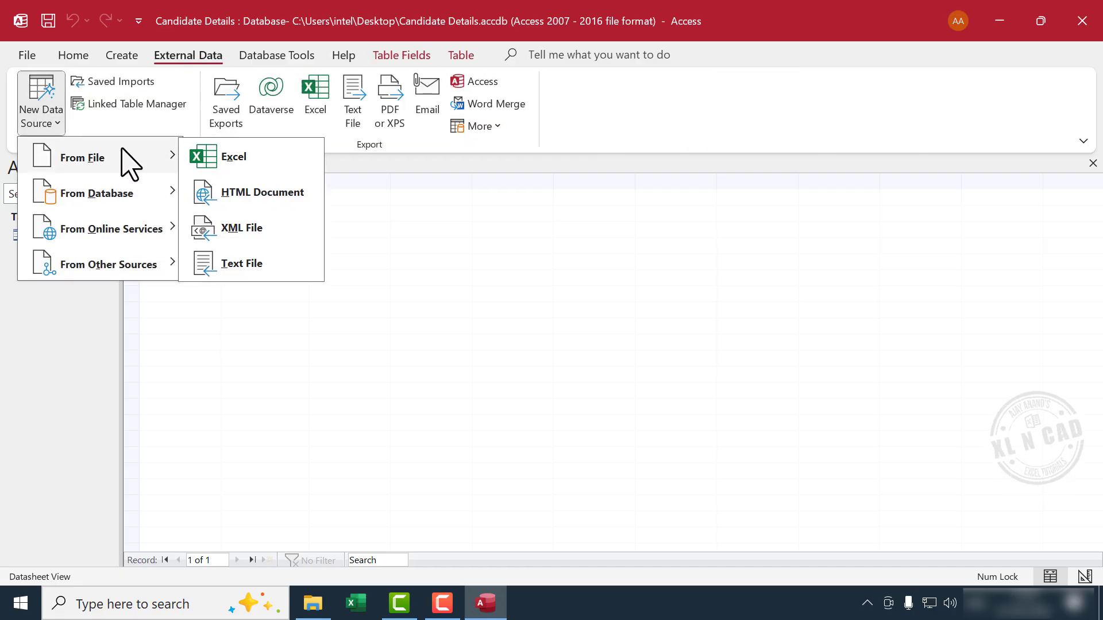
pyautogui.click(234, 156)
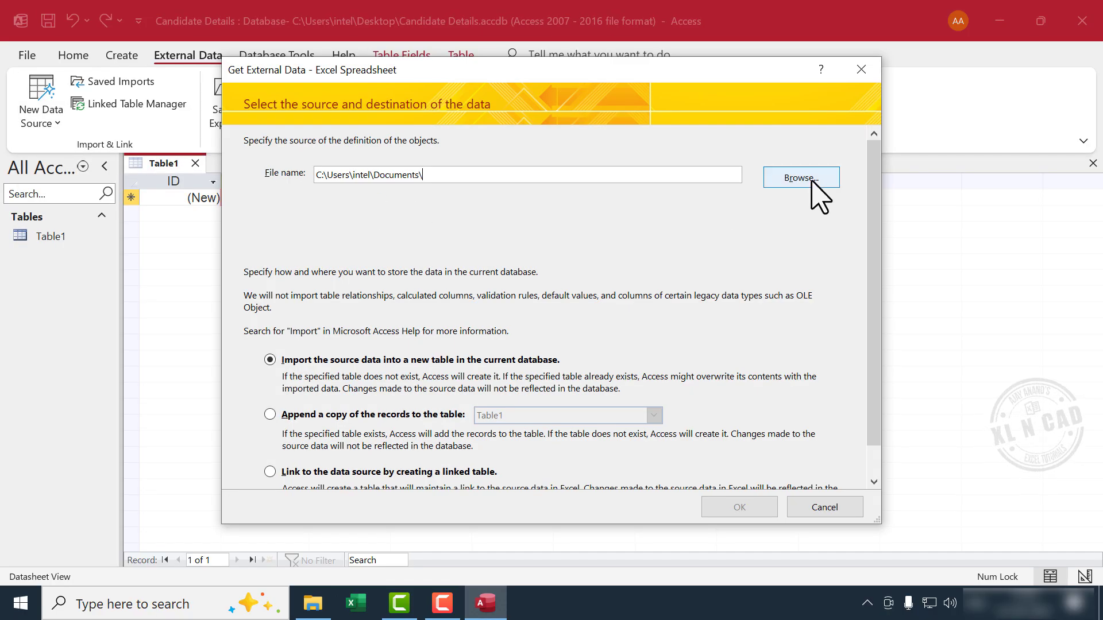
# - Point the import source at Attendees_xlncad in the Desktop's Candidate Details folder
pyautogui.click(801, 176)
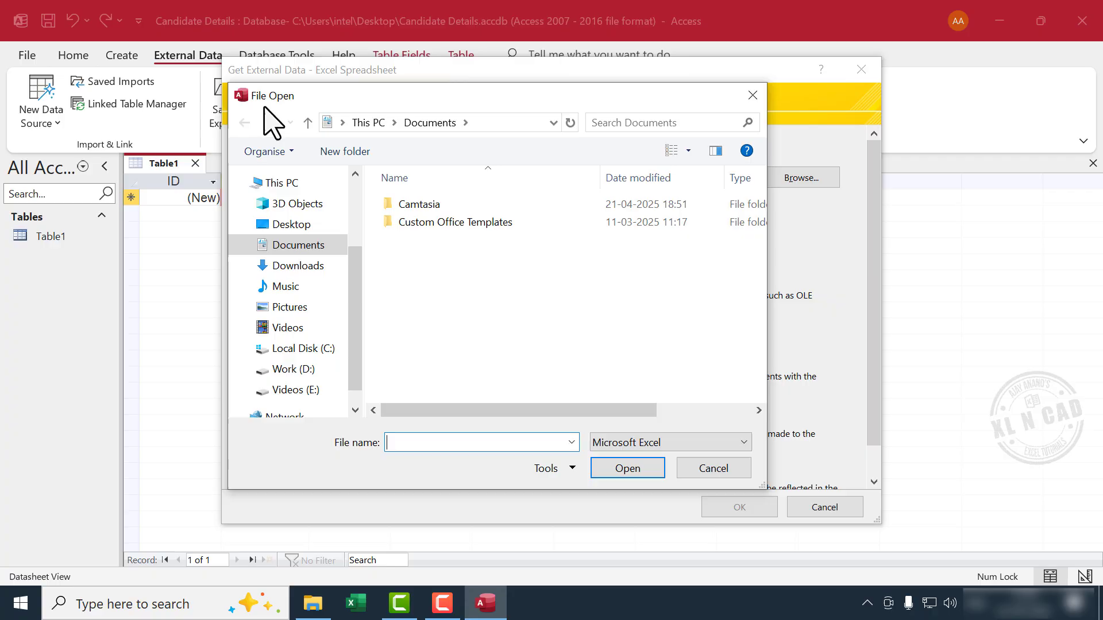
pyautogui.moveTo(277, 125)
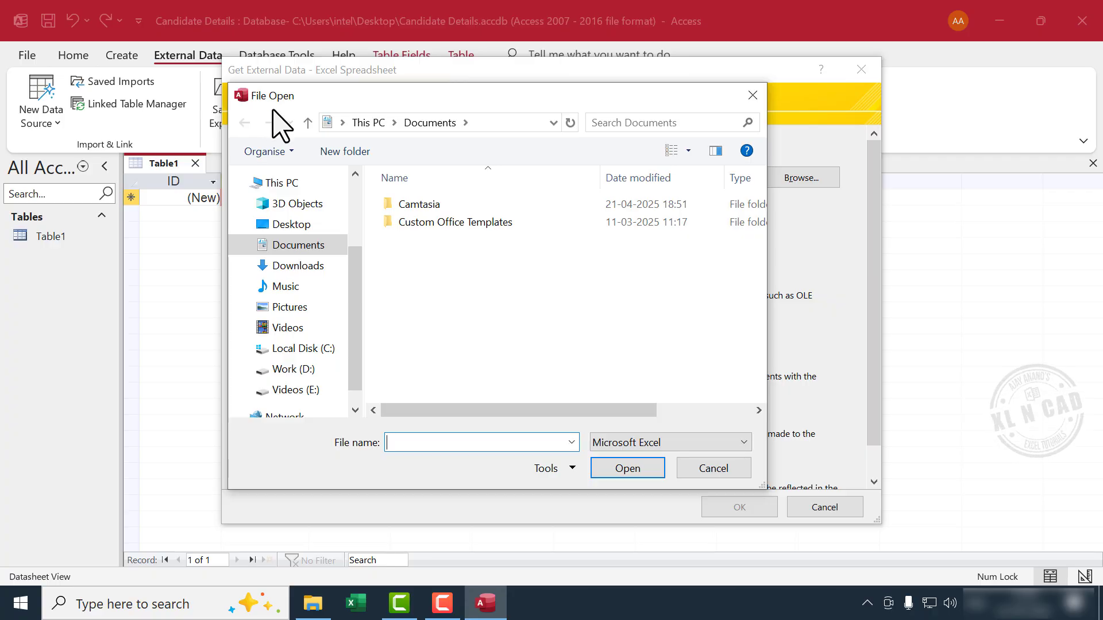
pyautogui.click(290, 224)
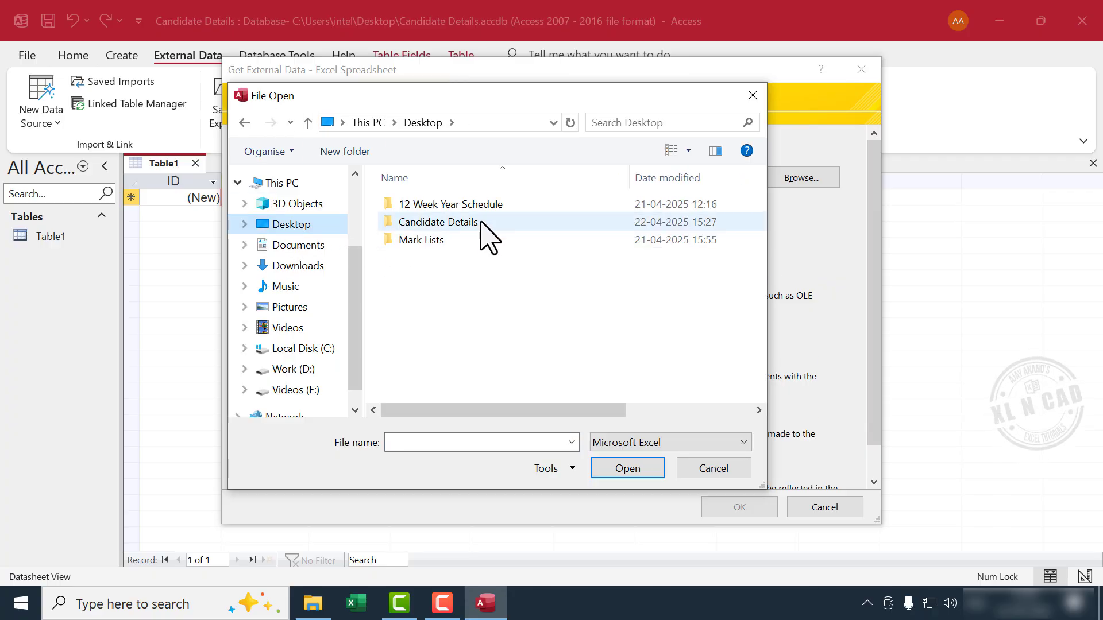
pyautogui.doubleClick(437, 222)
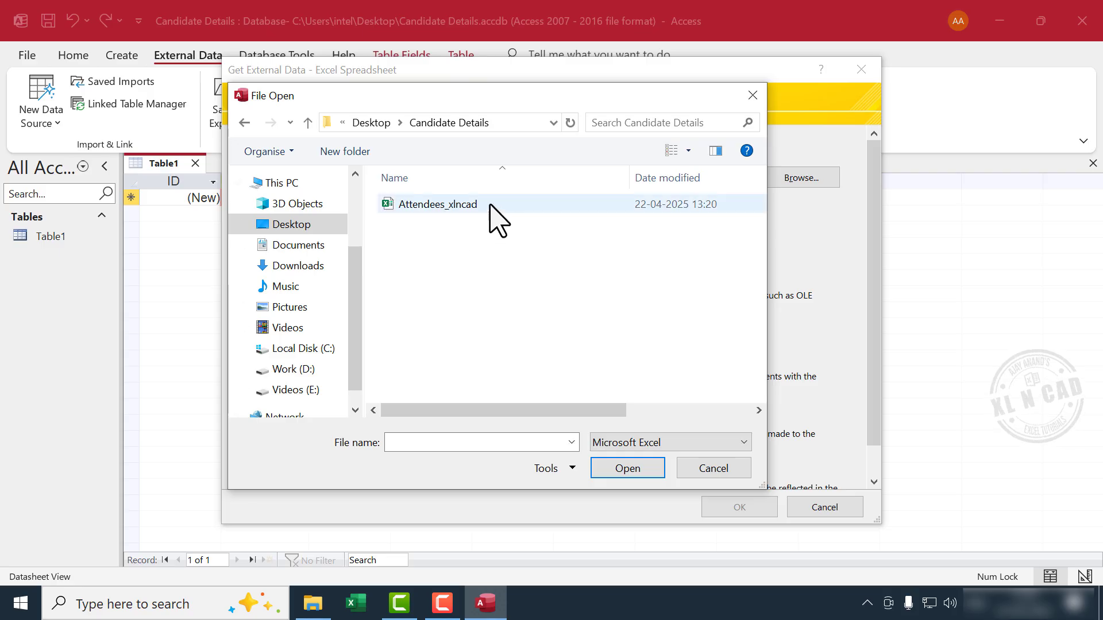
pyautogui.click(626, 468)
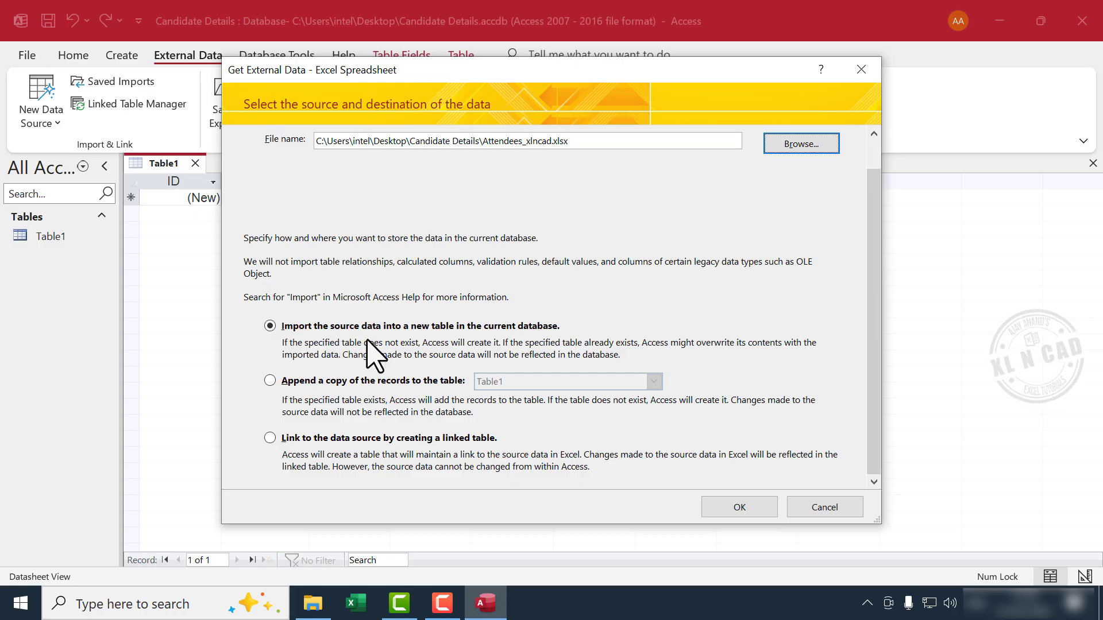
pyautogui.moveTo(433, 348)
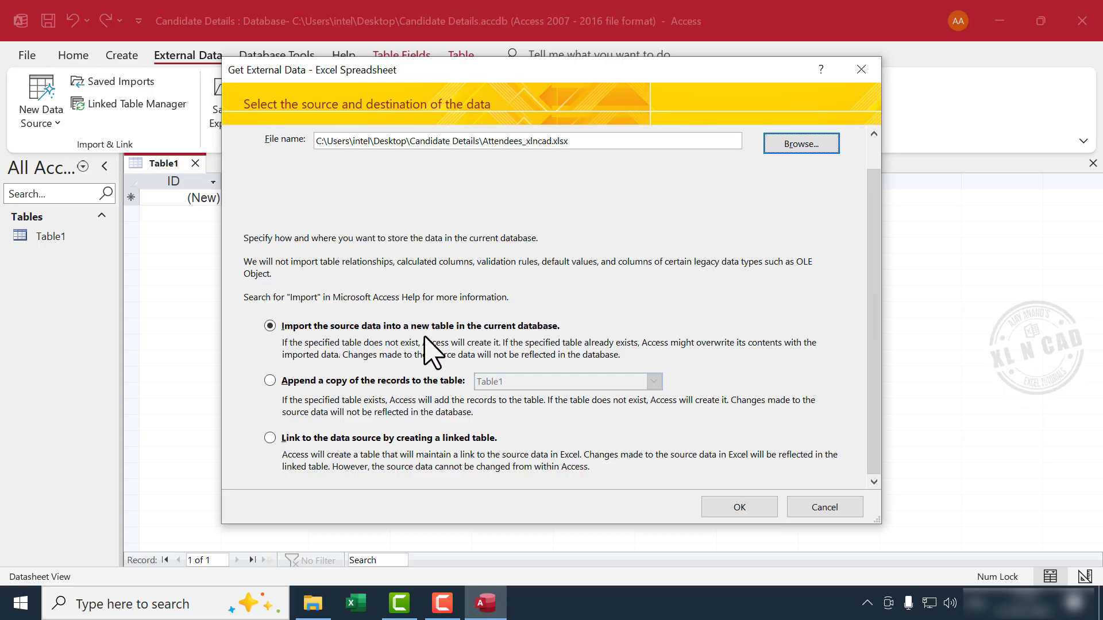
pyautogui.moveTo(599, 359)
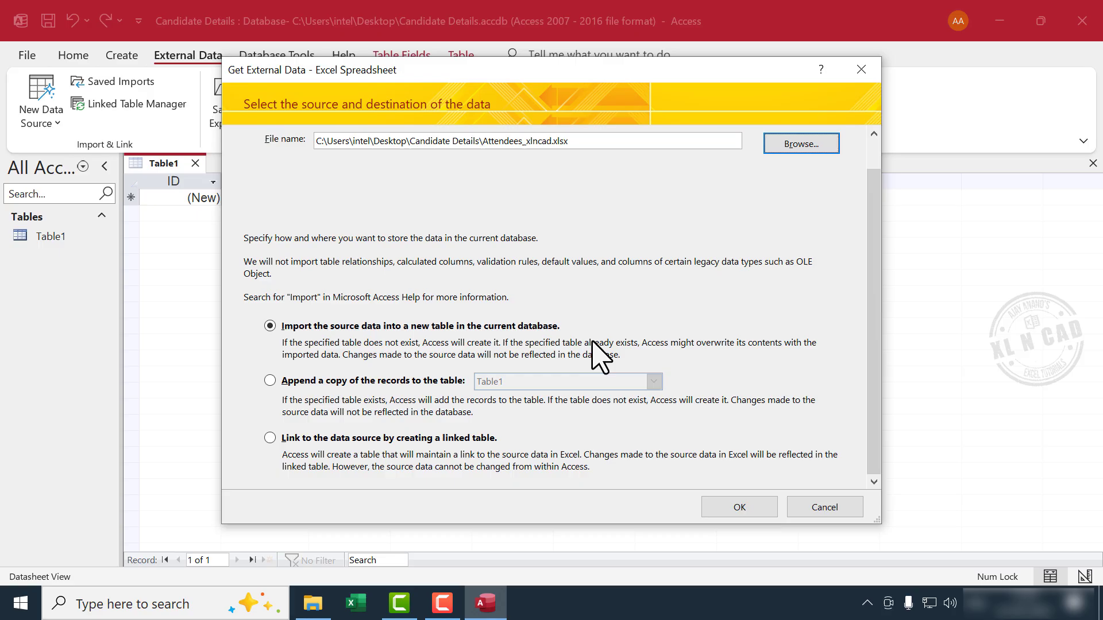
# - Confirm importing the workbook into a new table in the current database
pyautogui.click(738, 507)
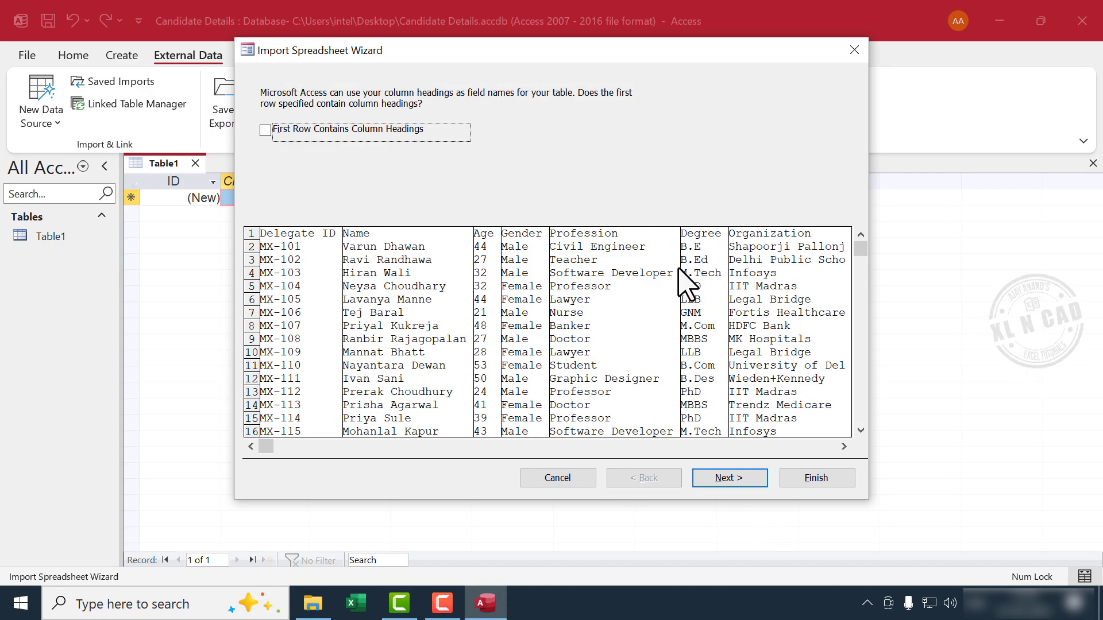
pyautogui.moveTo(556, 345)
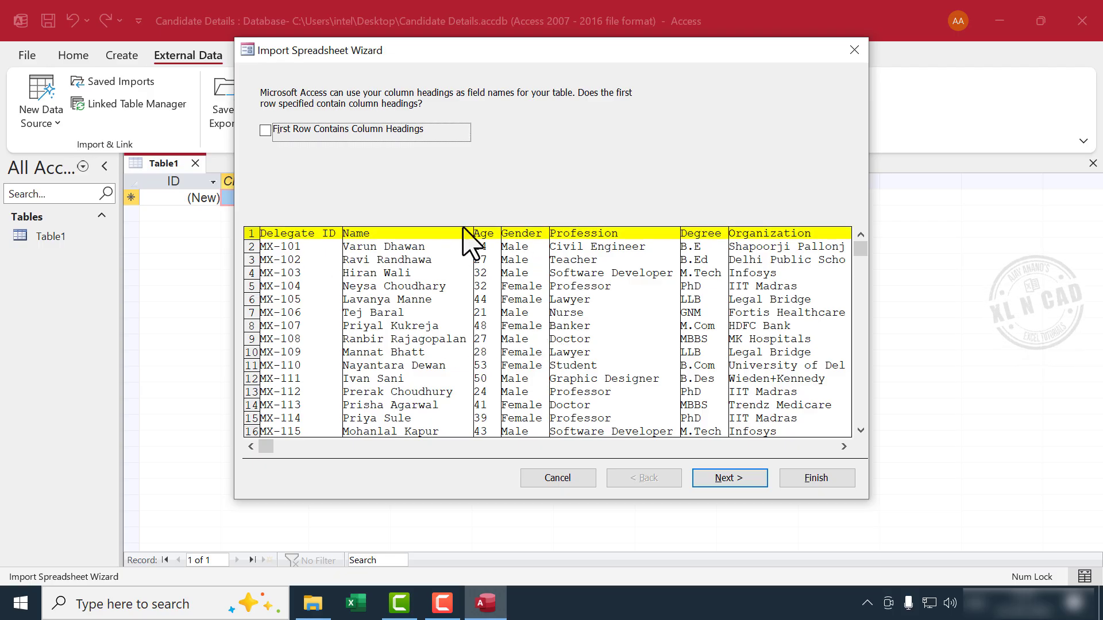
# - Enable 'First Row Contains Column Headings' so Delegate ID, Name, Age become field names
pyautogui.click(265, 131)
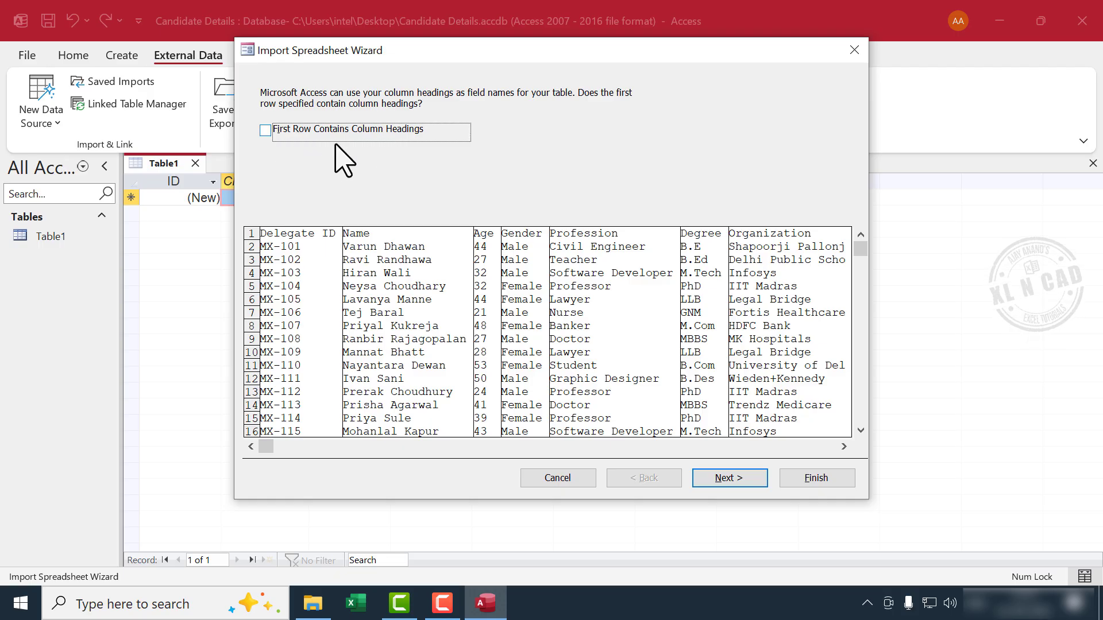
pyautogui.click(264, 129)
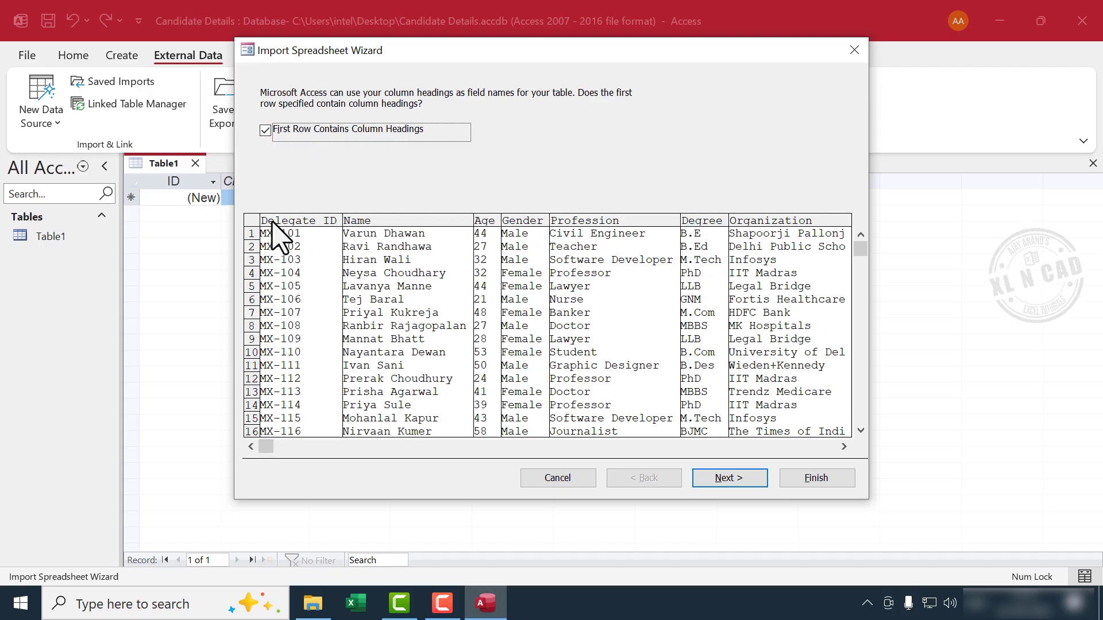
pyautogui.moveTo(337, 242)
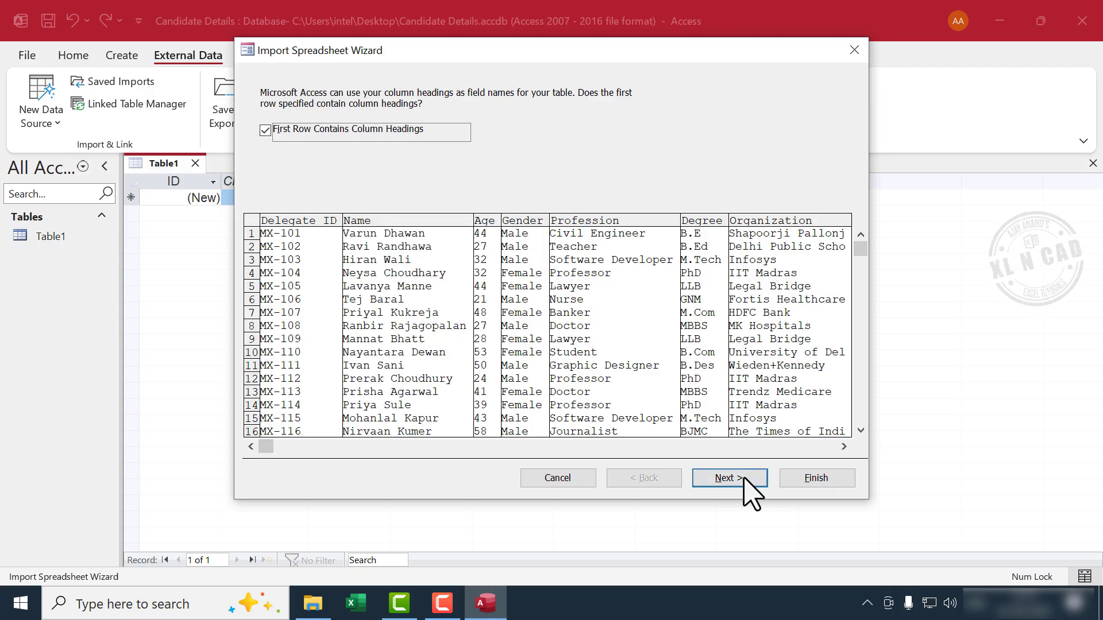
# - Set Age's data type to Single and mark Organization as 'Do not import field (Skip)'
pyautogui.click(728, 478)
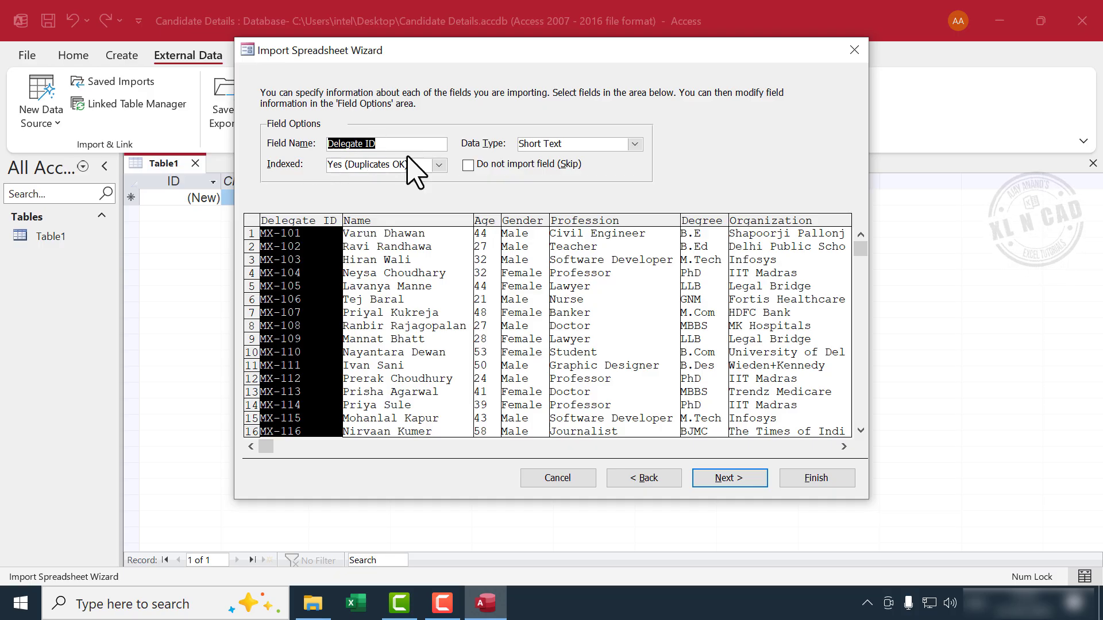
pyautogui.moveTo(561, 149)
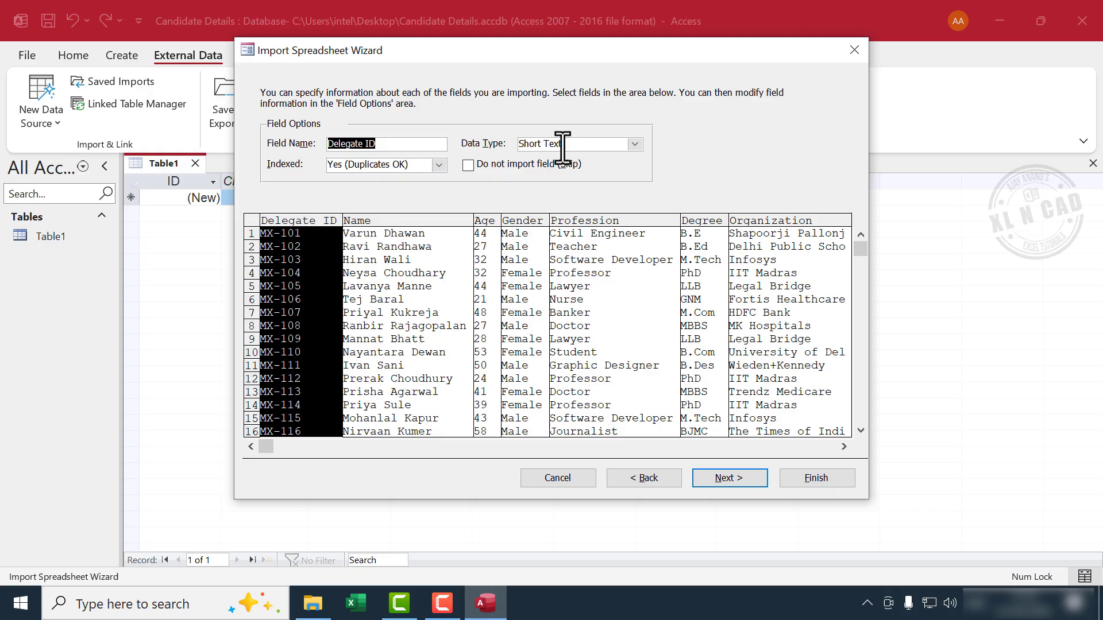
pyautogui.click(483, 221)
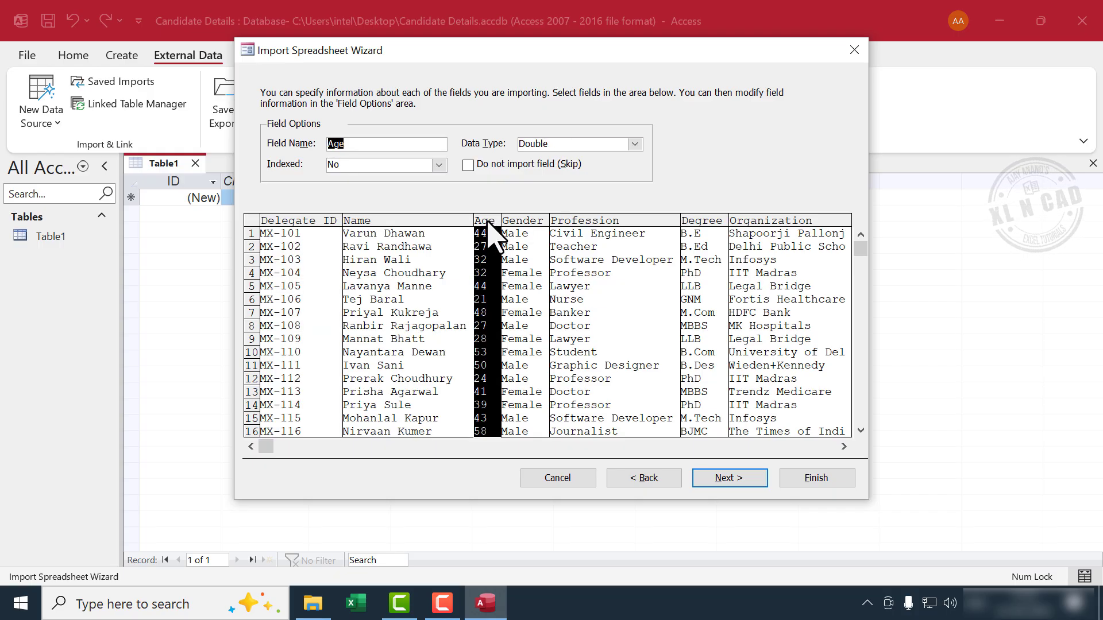
pyautogui.moveTo(571, 148)
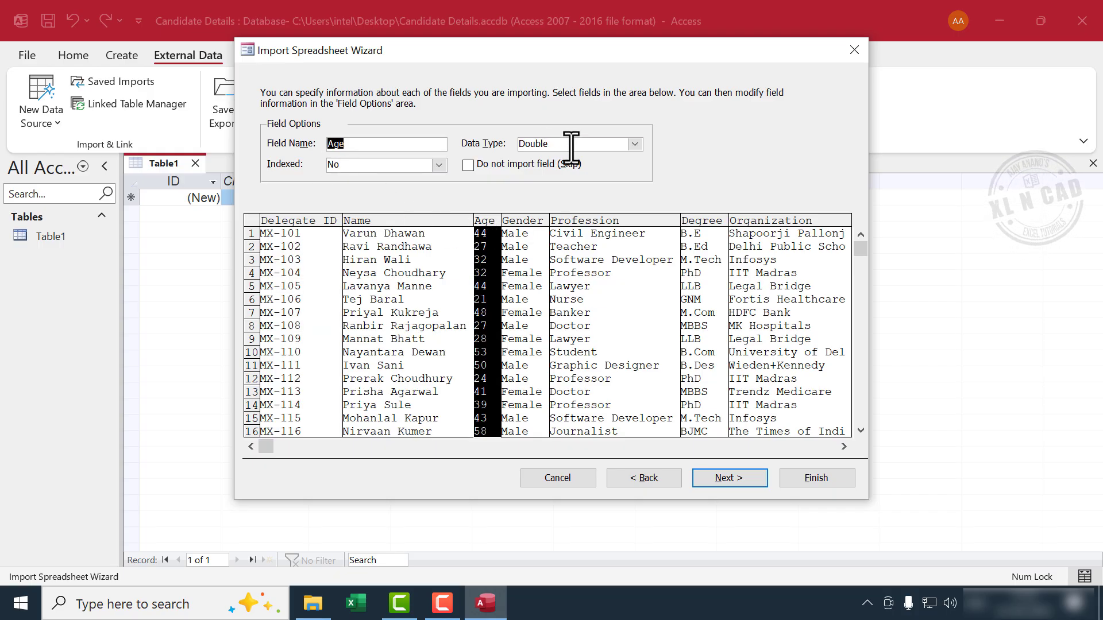
pyautogui.moveTo(566, 171)
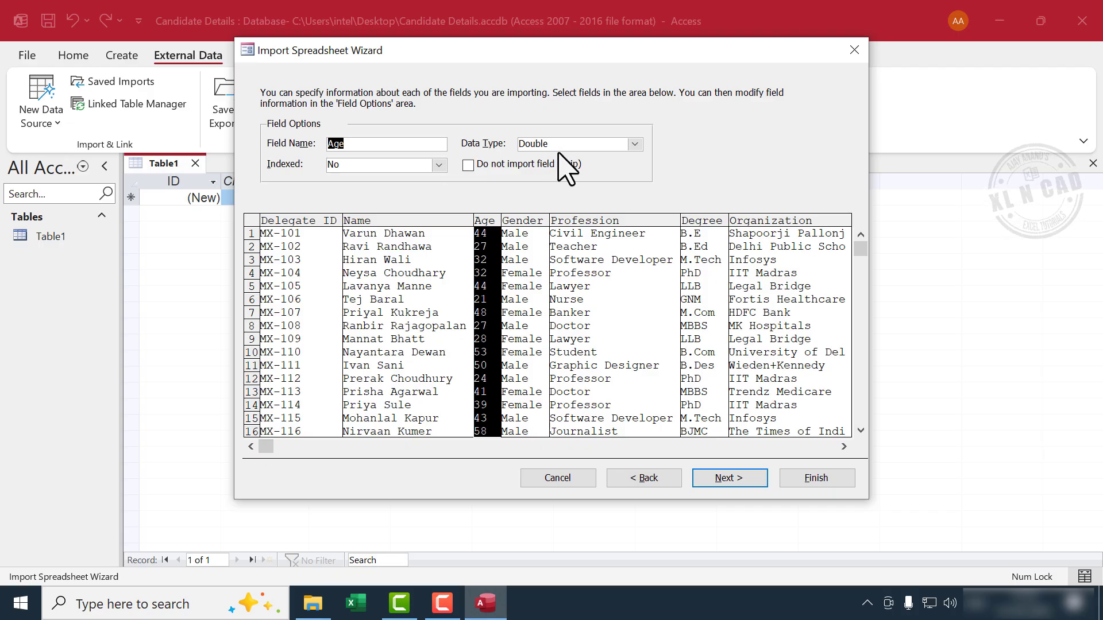
pyautogui.click(632, 143)
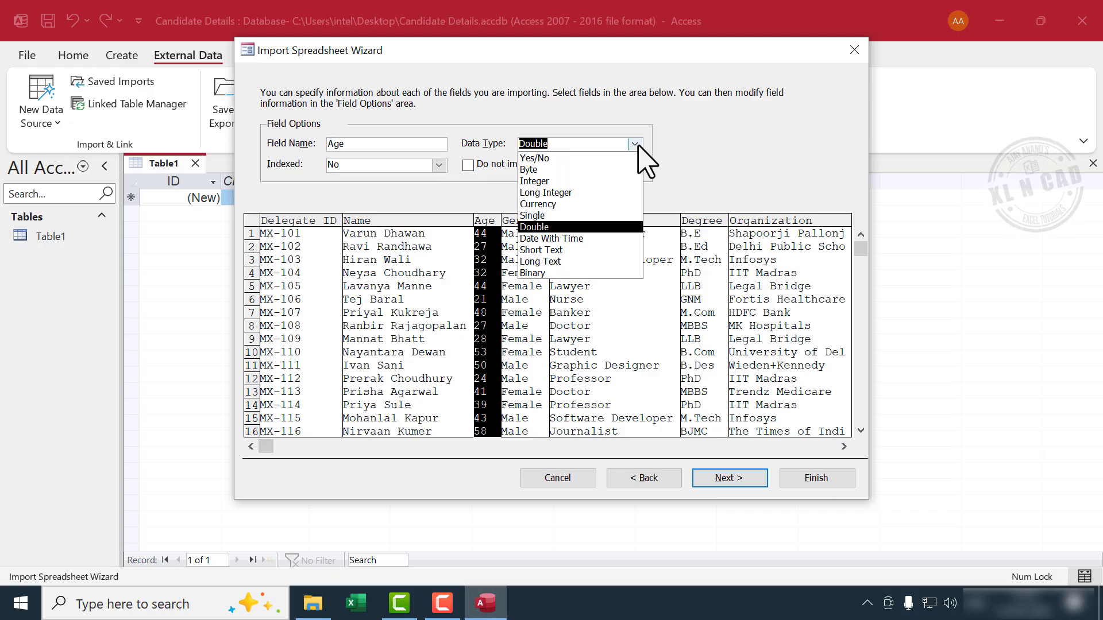
pyautogui.moveTo(556, 205)
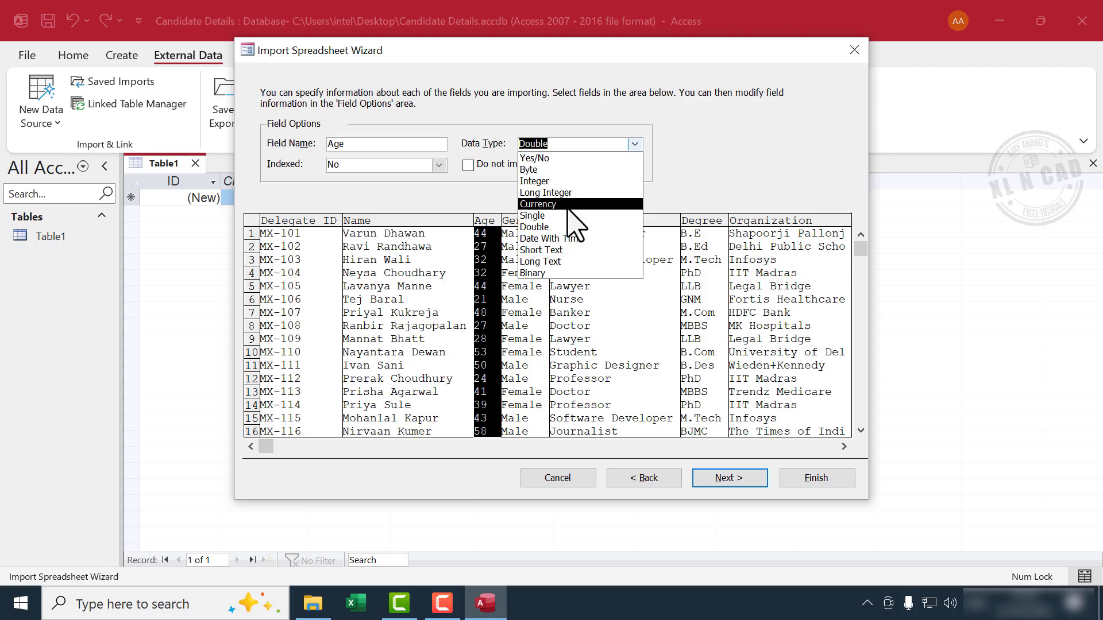
pyautogui.click(532, 214)
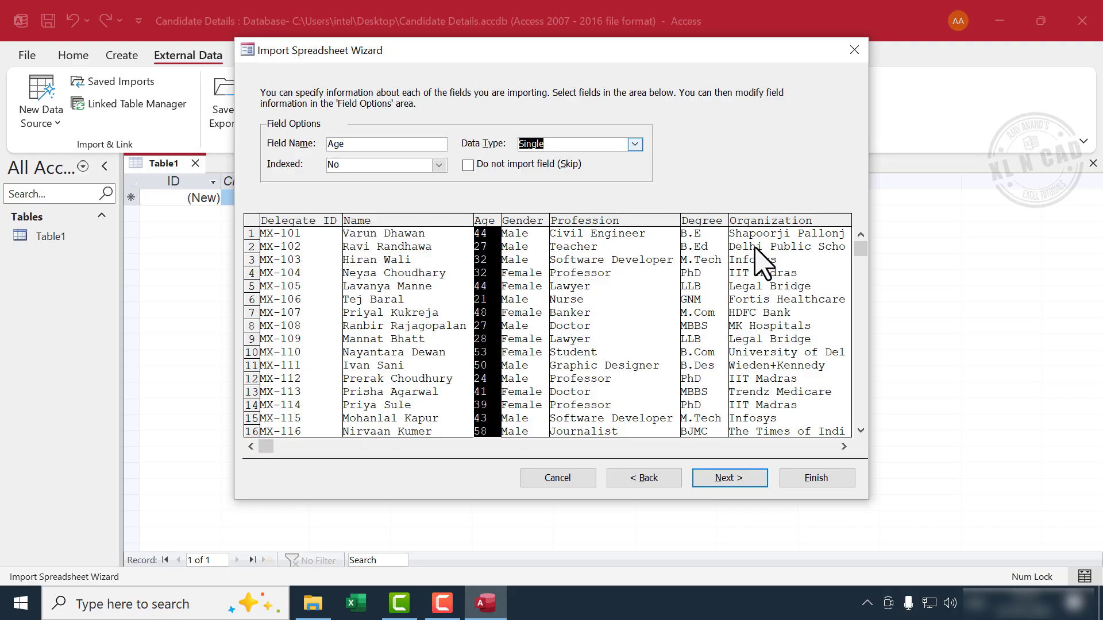
pyautogui.moveTo(785, 236)
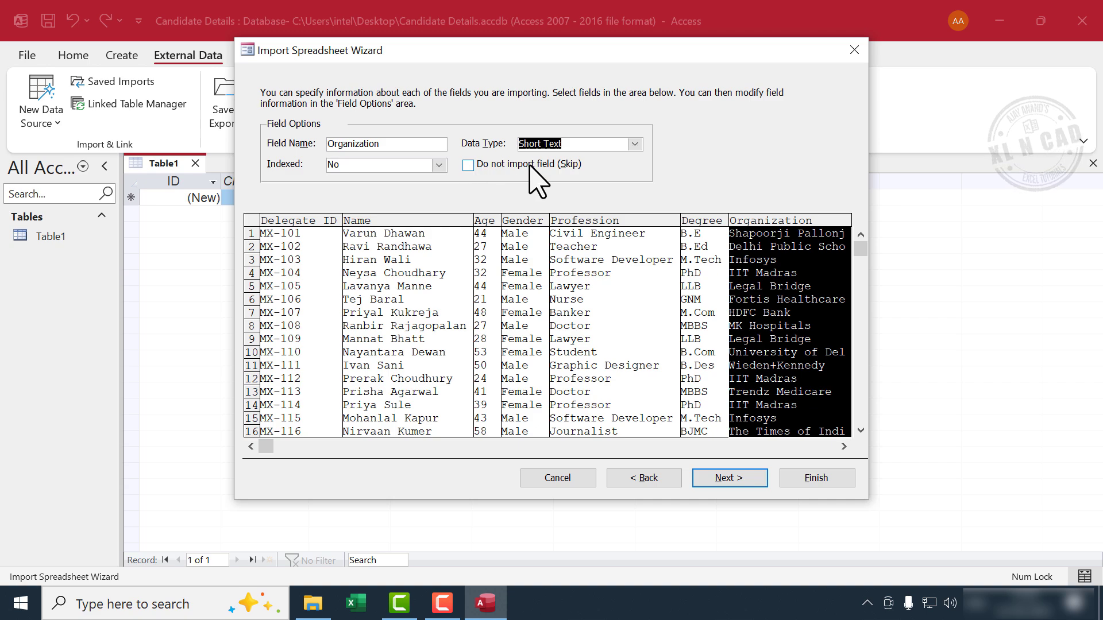
pyautogui.click(468, 165)
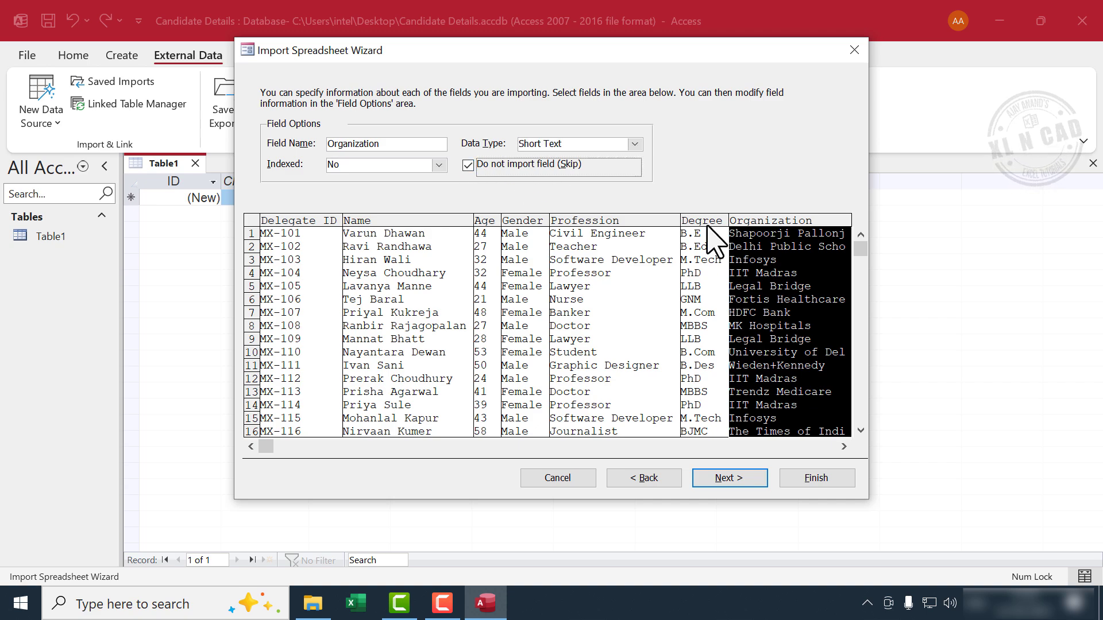
pyautogui.click(730, 478)
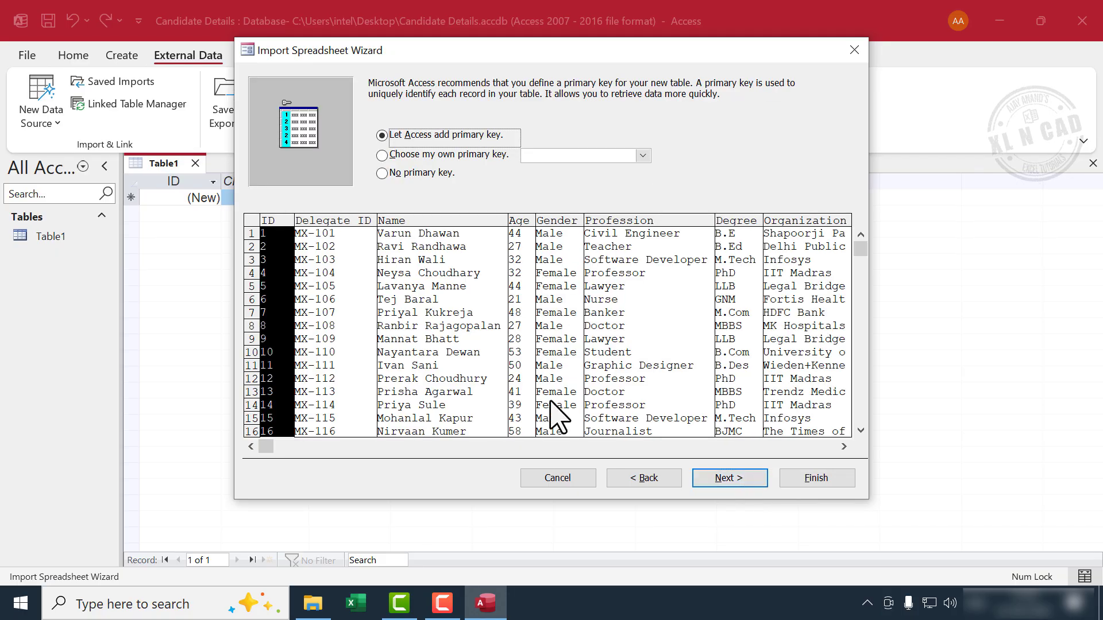
pyautogui.moveTo(343, 314)
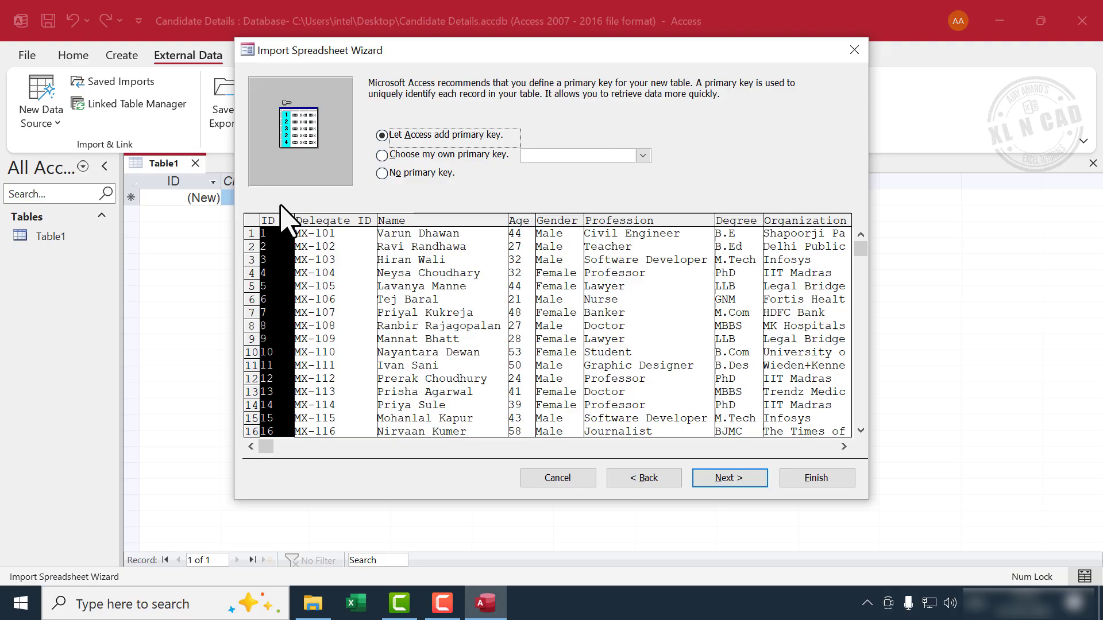
pyautogui.moveTo(281, 253)
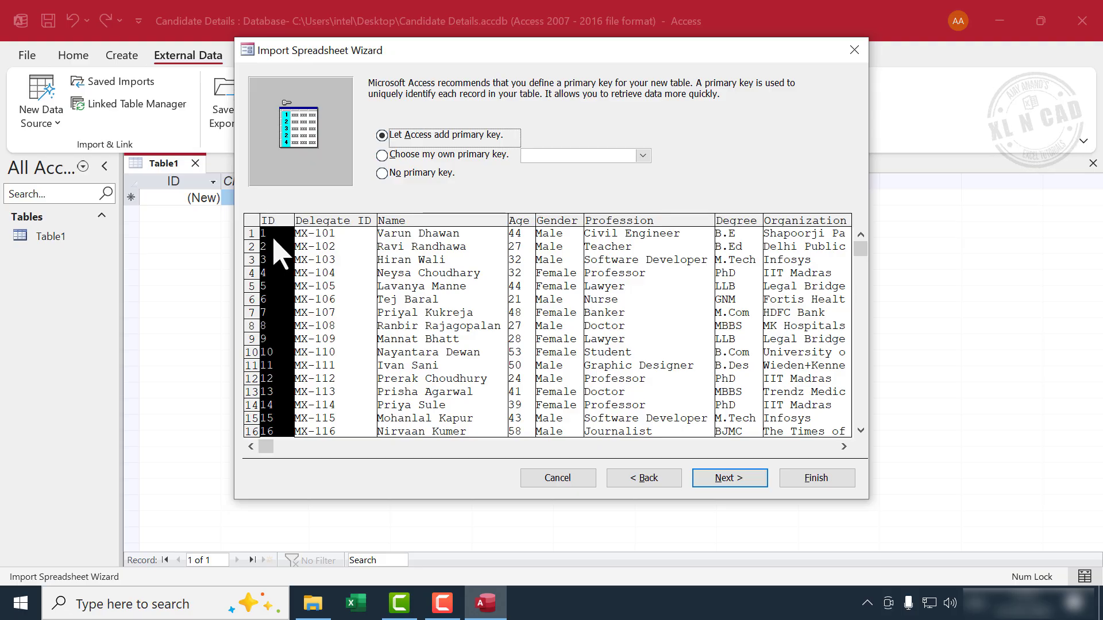
pyautogui.moveTo(384, 222)
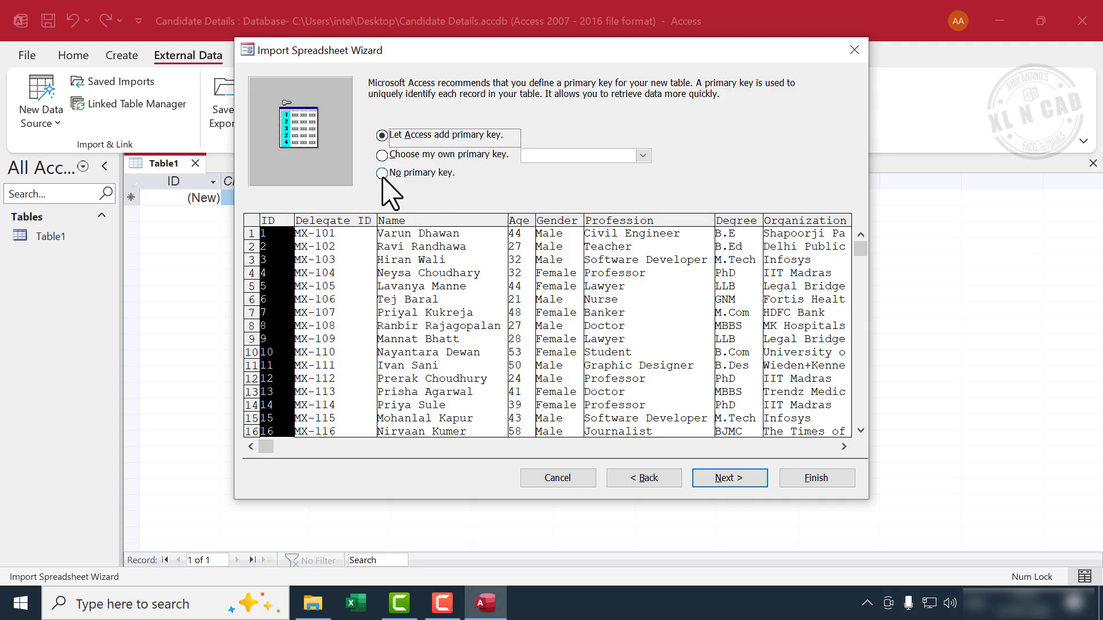
# - Choose 'No primary key' and continue to the table-naming step
pyautogui.click(728, 477)
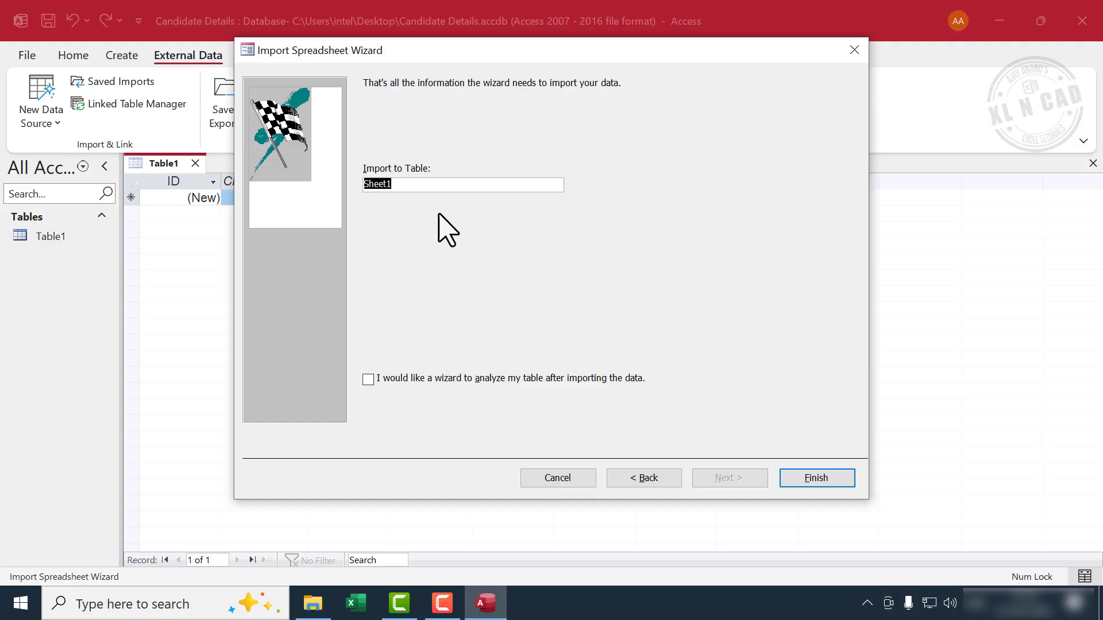
# - Finish the import into a new table named Attendees without saving import steps
pyautogui.write('Attendees')
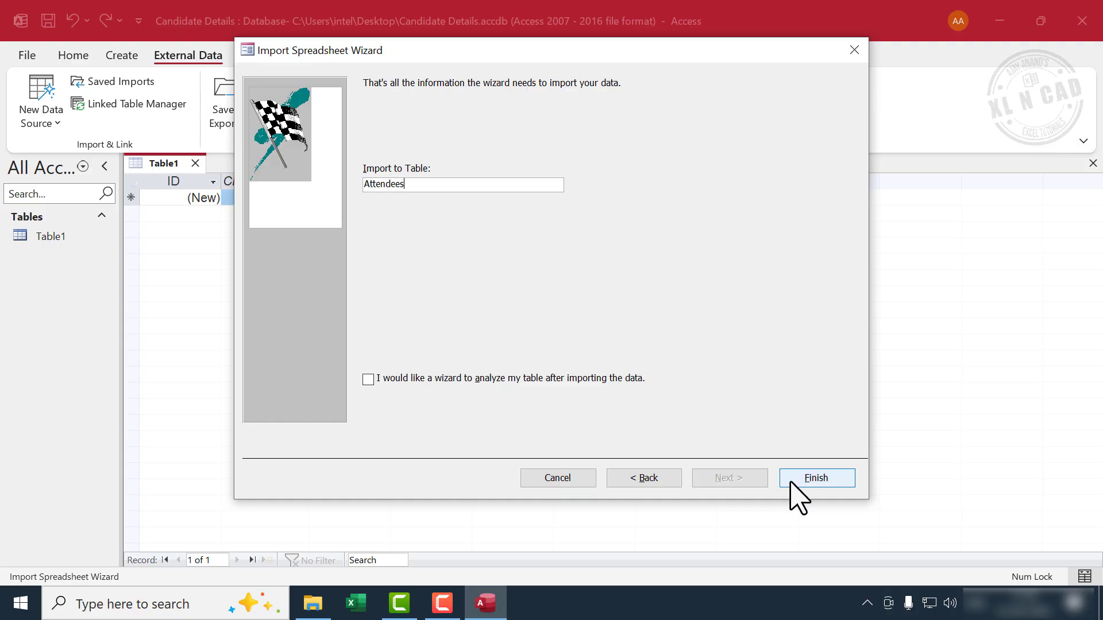
pyautogui.click(816, 478)
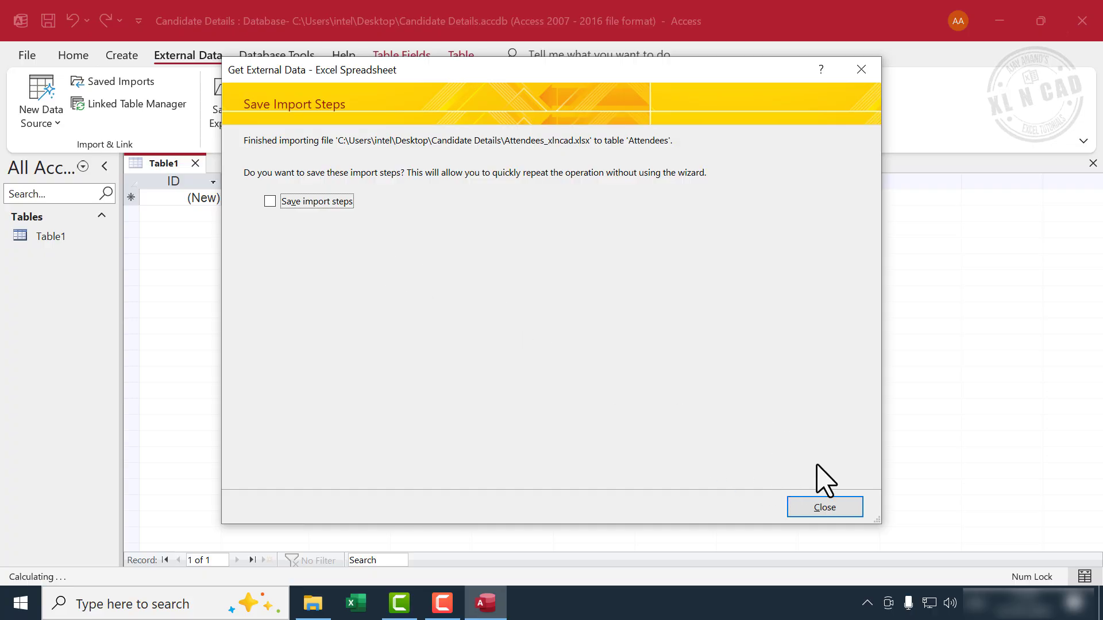
pyautogui.click(824, 507)
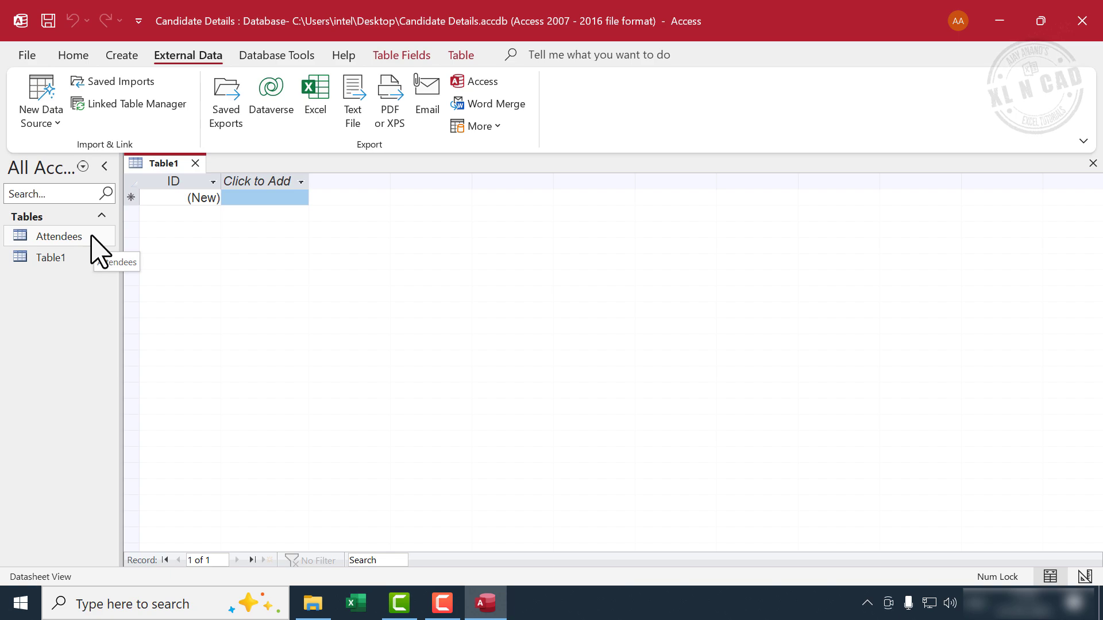
# - Sort the Attendees table by Delegate ID A to Z, beginning MX-101, MX-102, MX-103
pyautogui.doubleClick(58, 236)
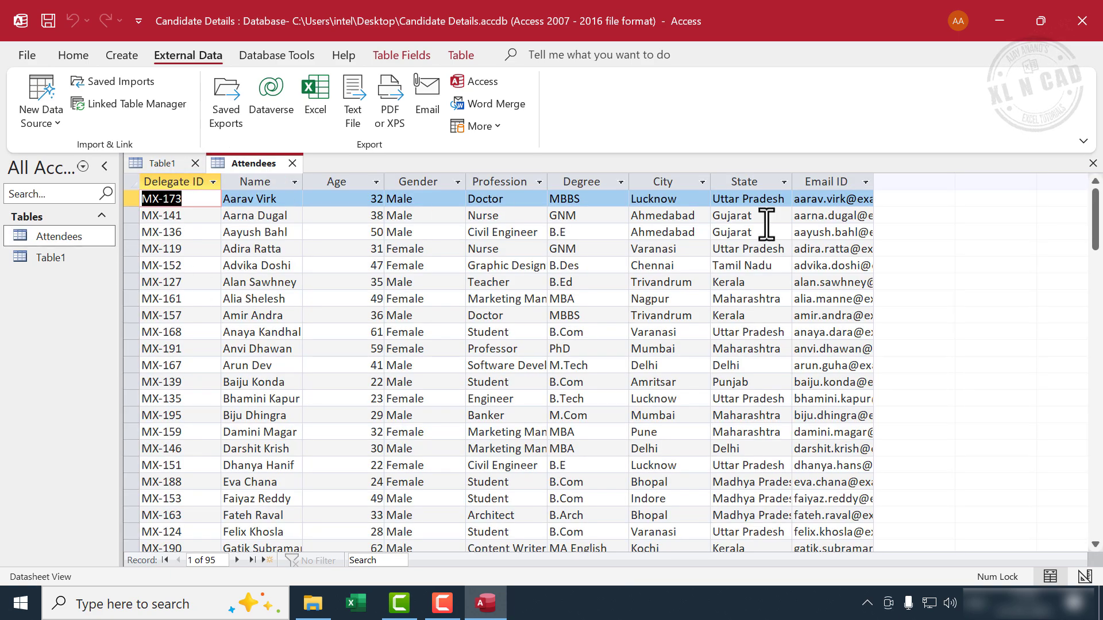
pyautogui.moveTo(249, 324)
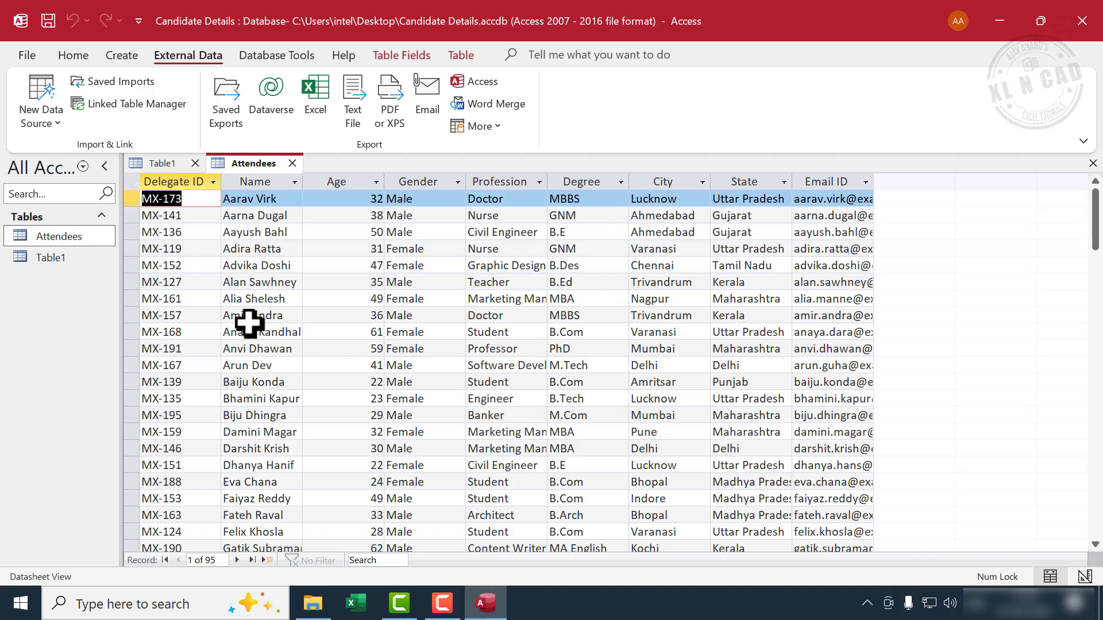
pyautogui.scroll(-3)
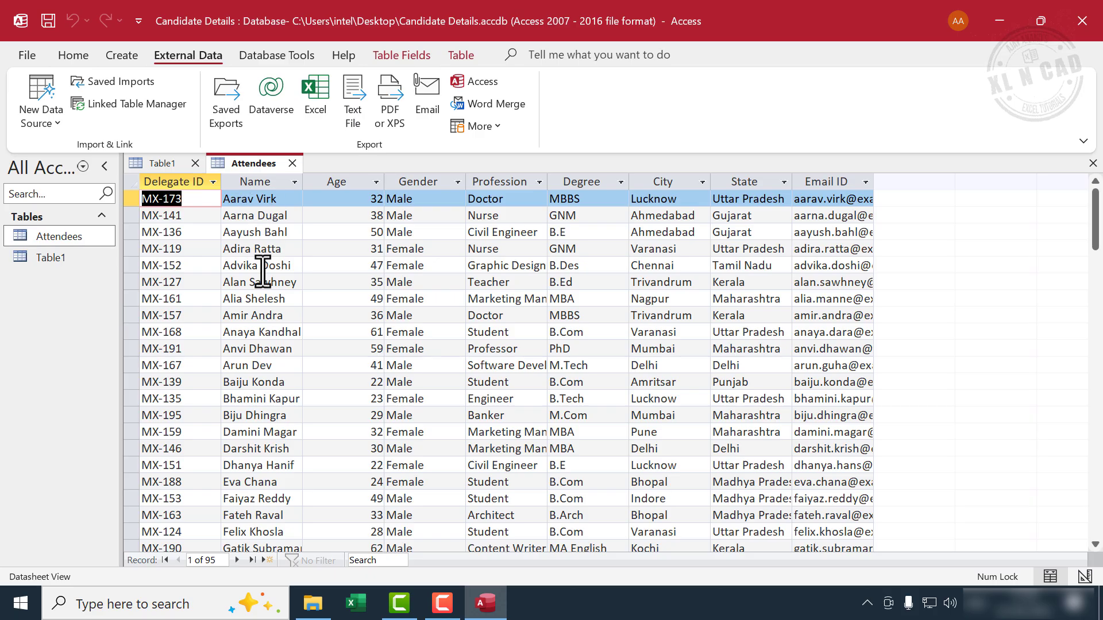
pyautogui.scroll(-3)
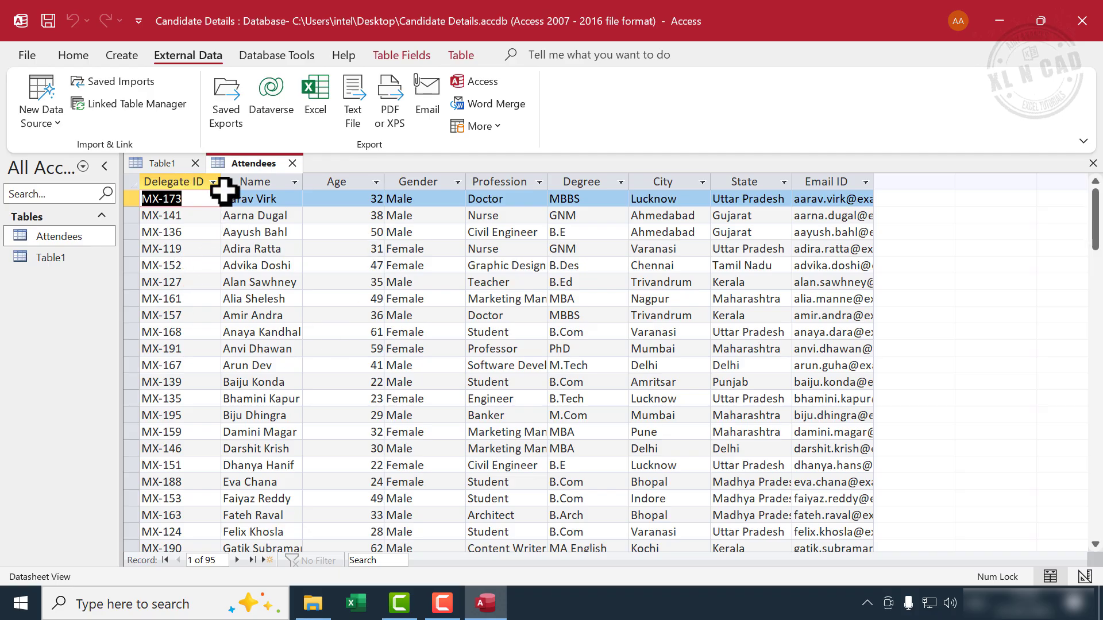
pyautogui.click(214, 181)
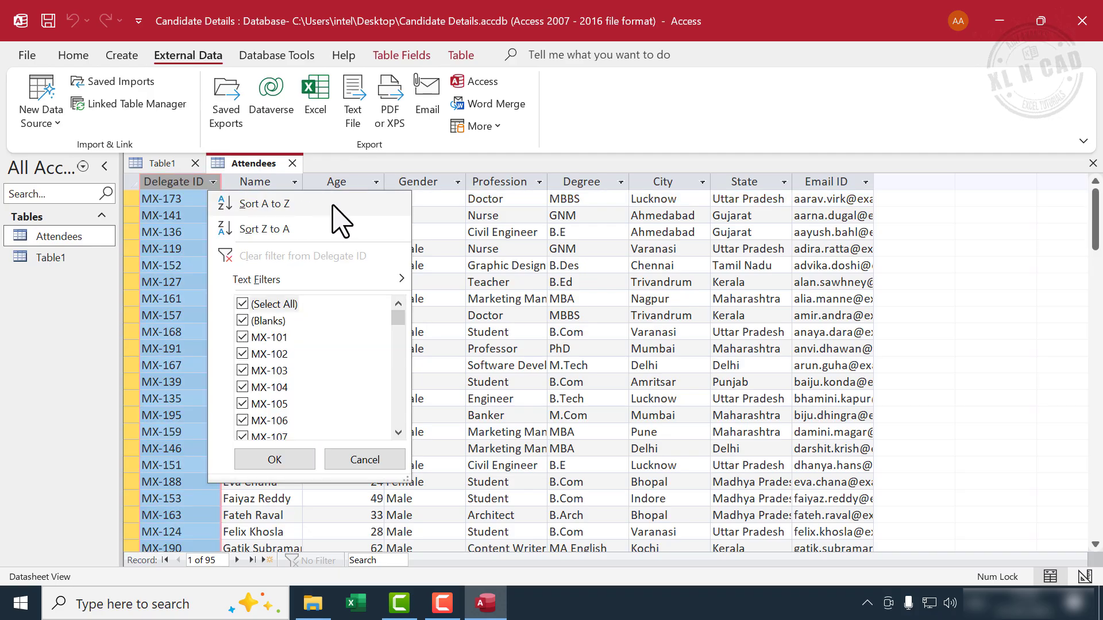
pyautogui.click(264, 204)
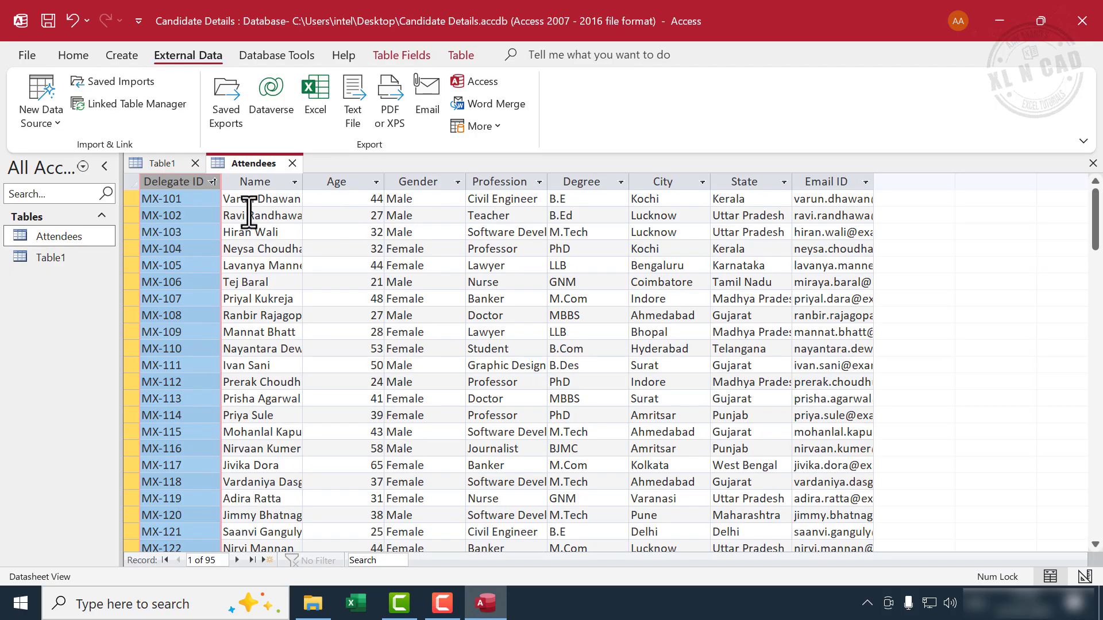